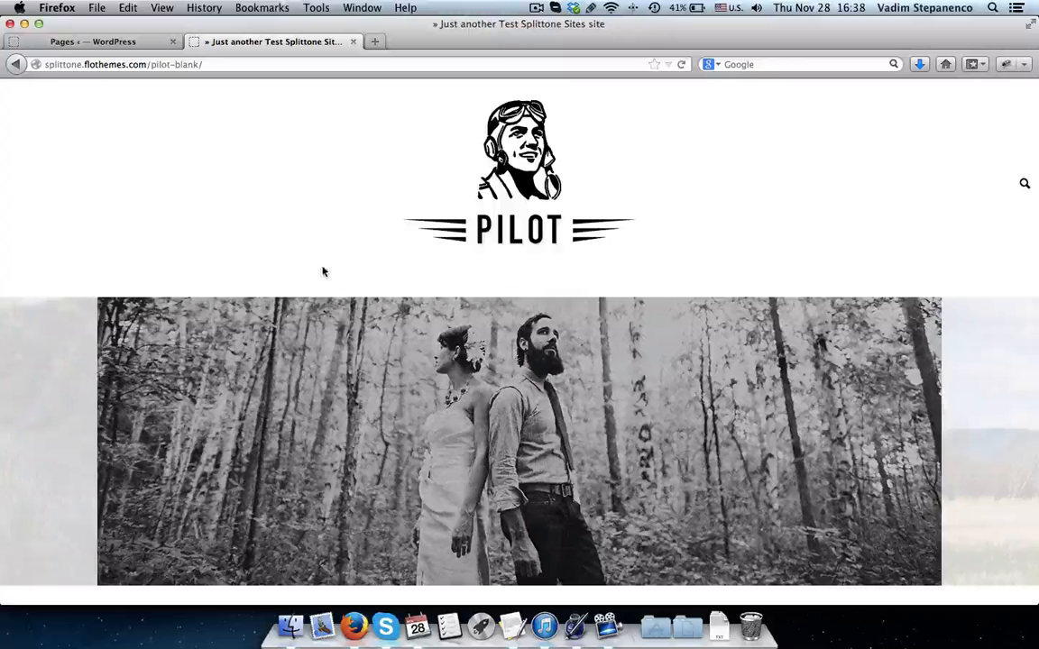
# Scroll the All Pages list to view Home and Sample Page.
pyautogui.scroll(-3)
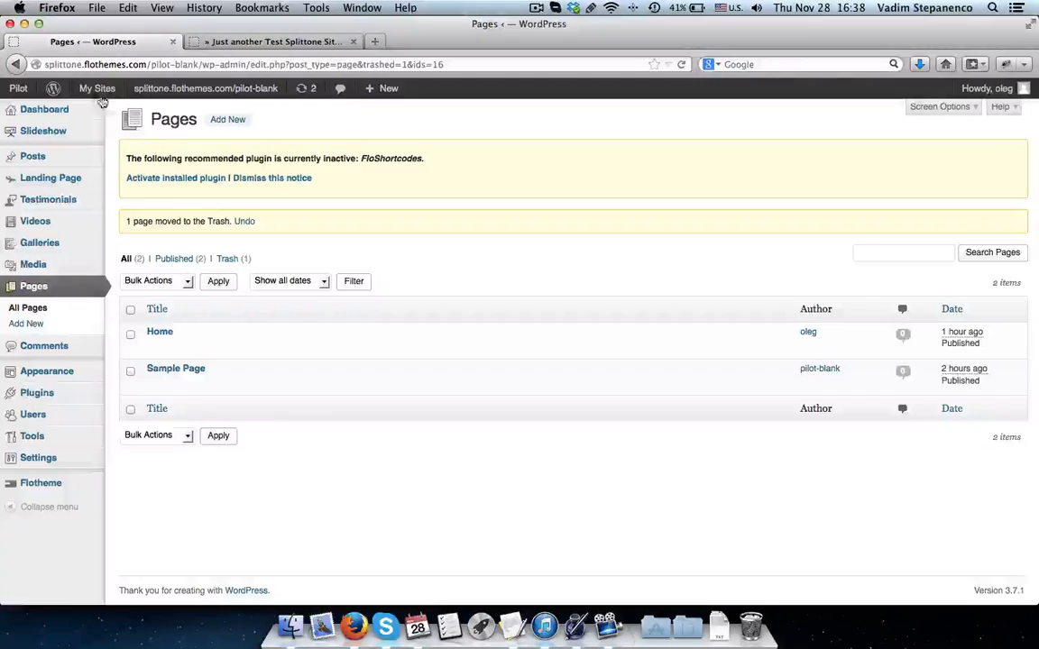
pyautogui.moveTo(26, 324)
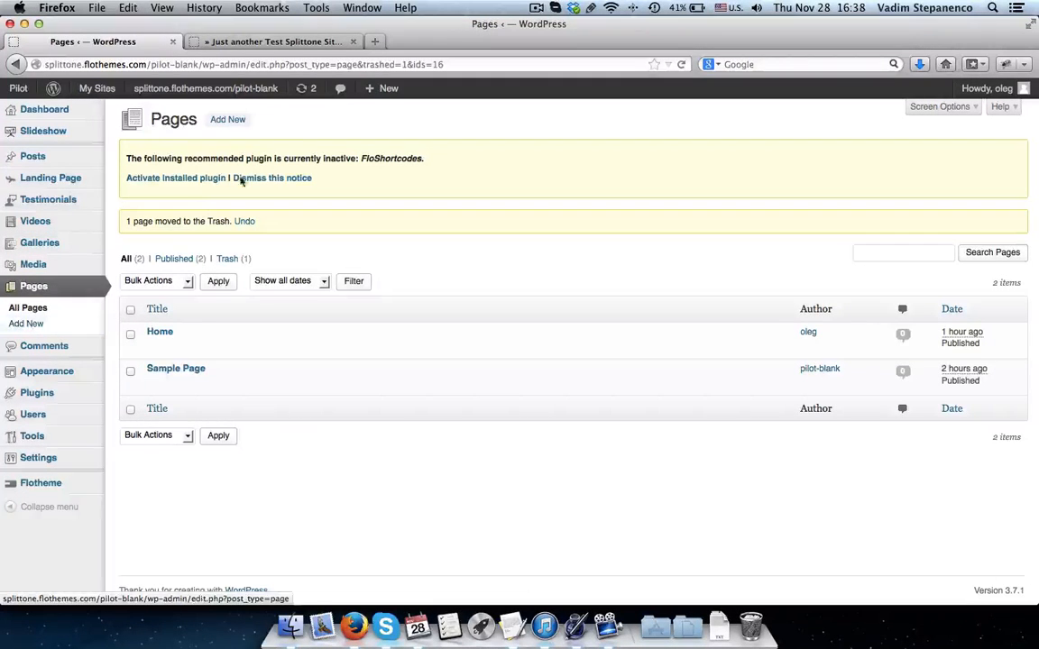
# Start a new page titled About Me and add the Lorem Ipsum body text.
pyautogui.click(227, 119)
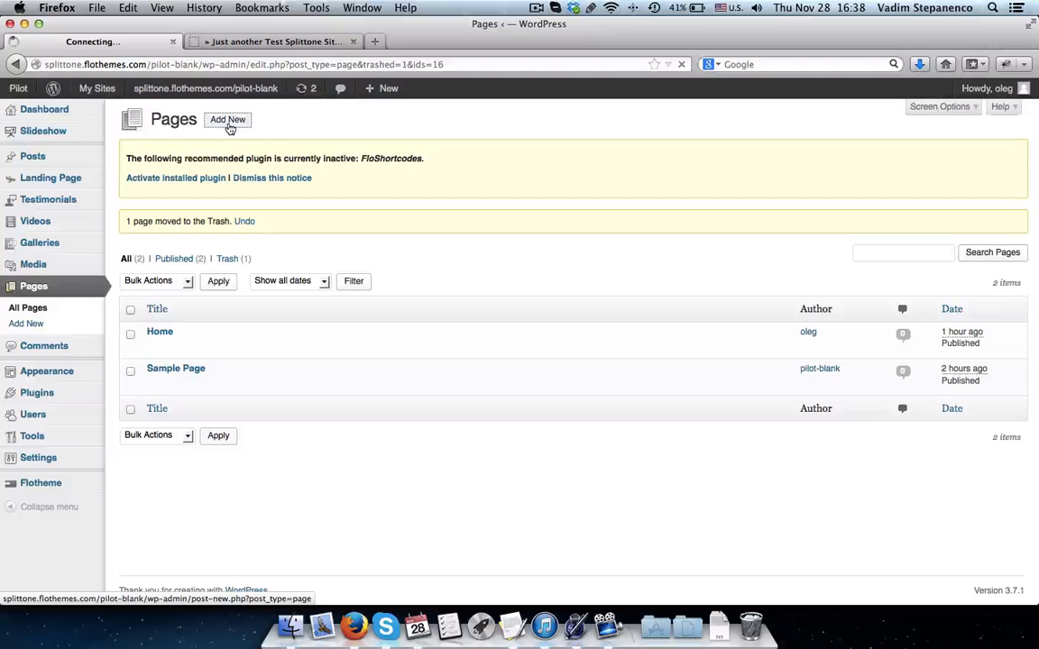
pyautogui.click(227, 119)
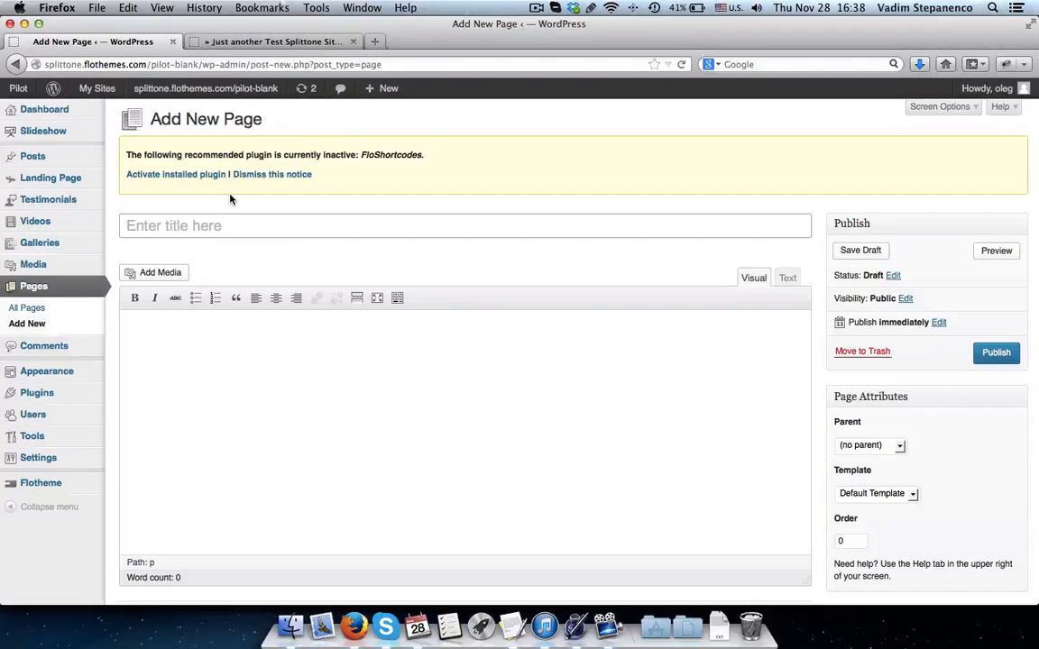
pyautogui.write('About Me')
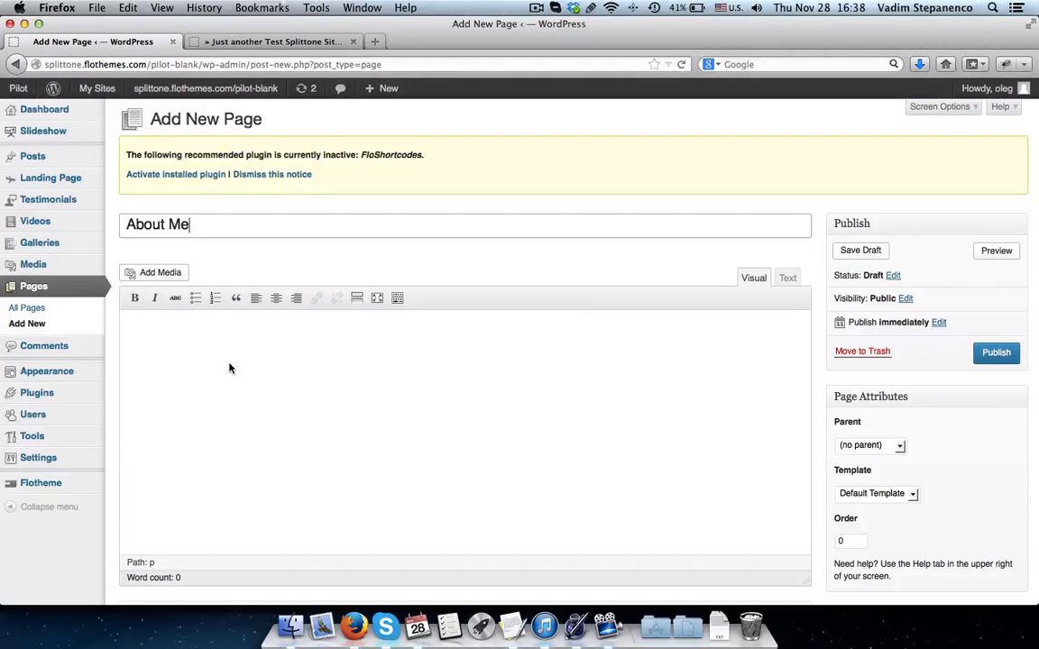
pyautogui.click(859, 249)
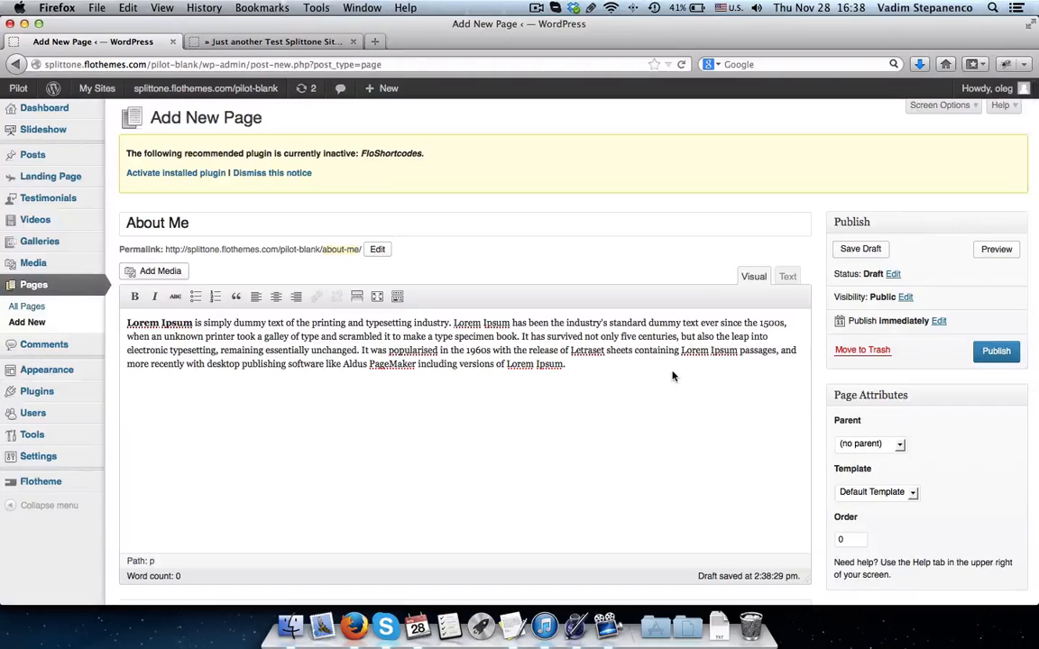
# Set Show social sharing to No and publish the About Me page.
pyautogui.scroll(-3)
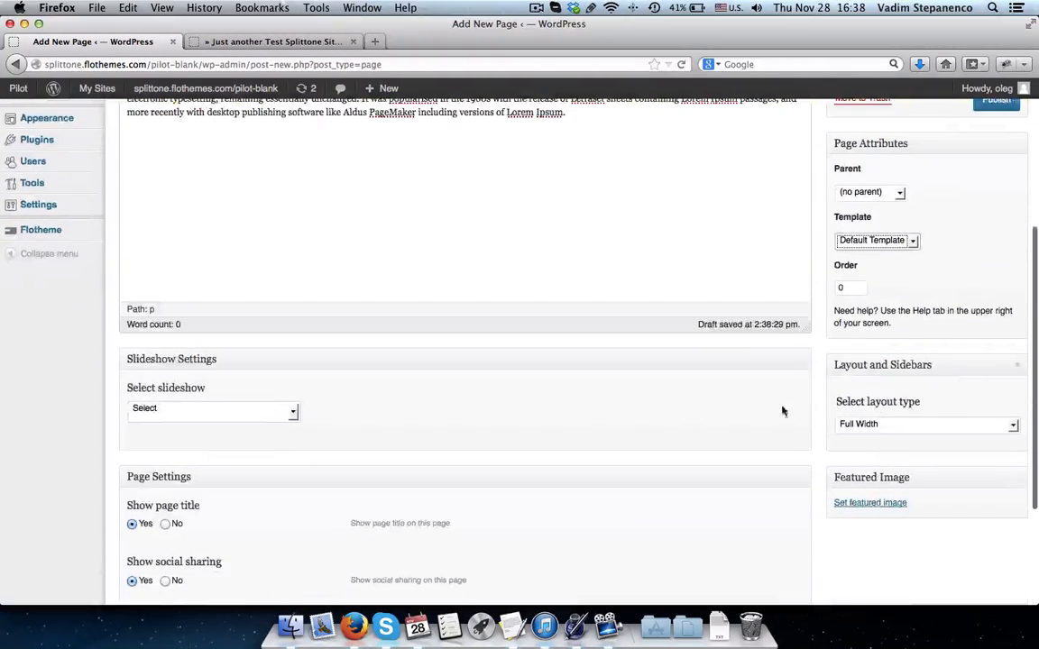
pyautogui.scroll(-3)
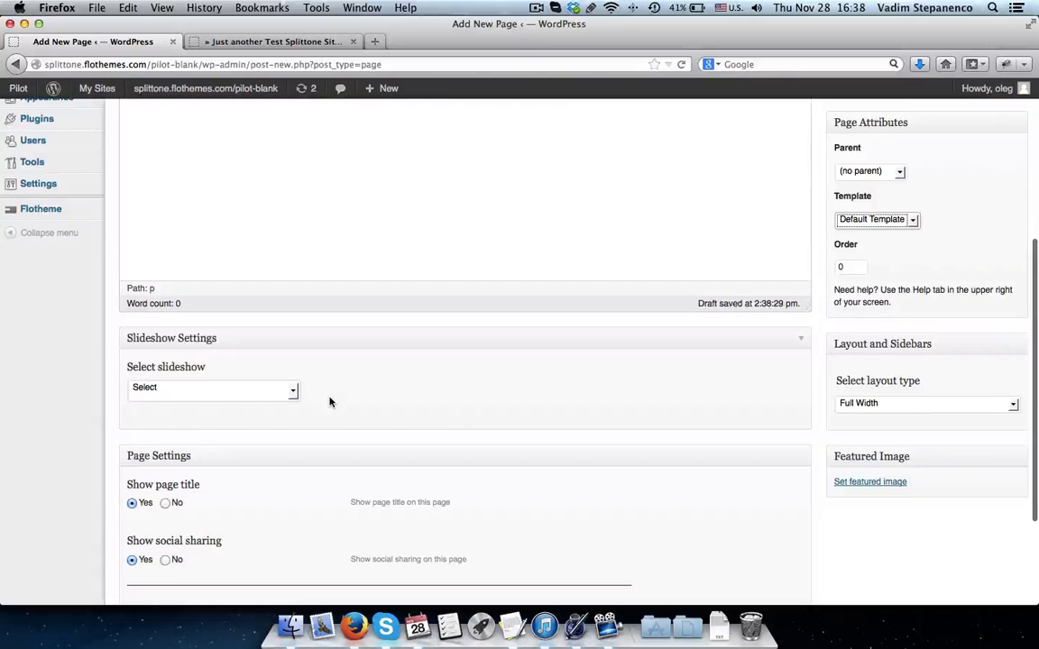
pyautogui.moveTo(140, 499)
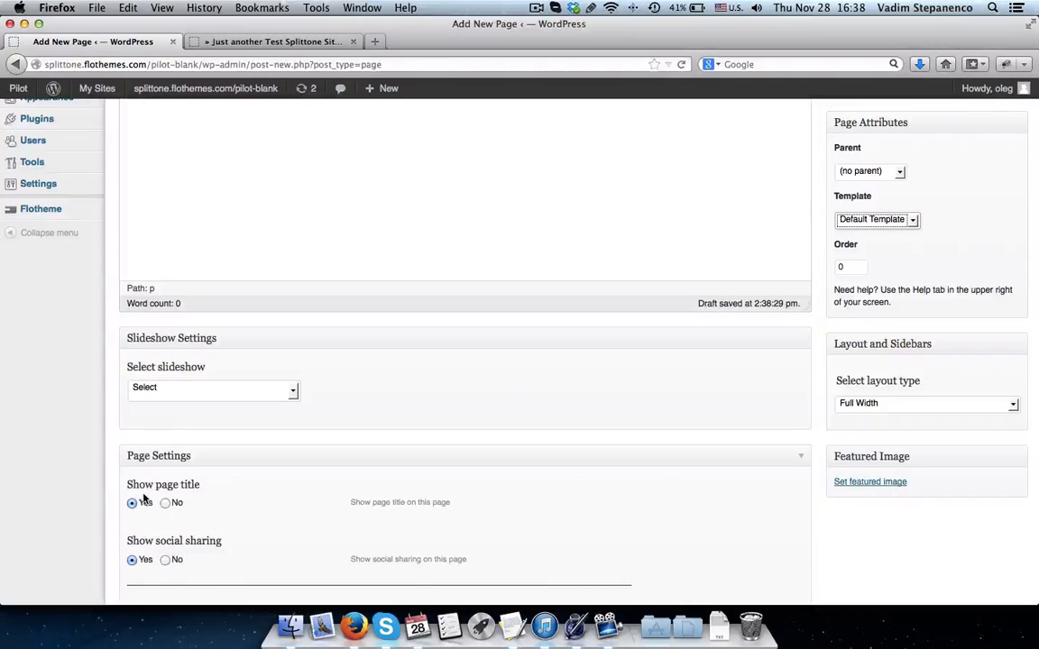
pyautogui.scroll(-3)
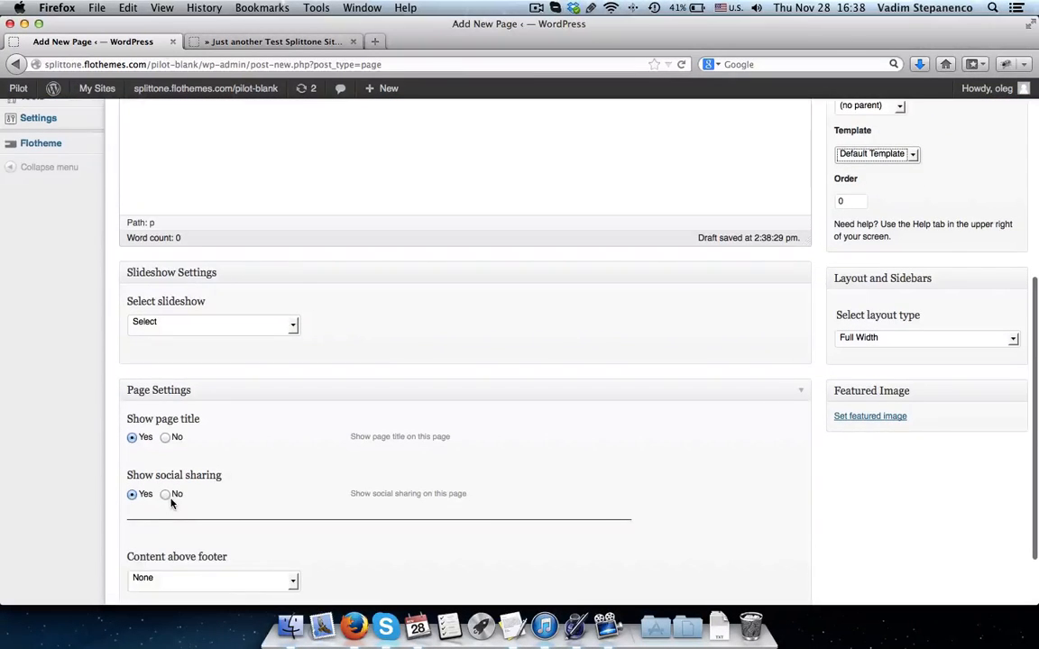
pyautogui.click(165, 487)
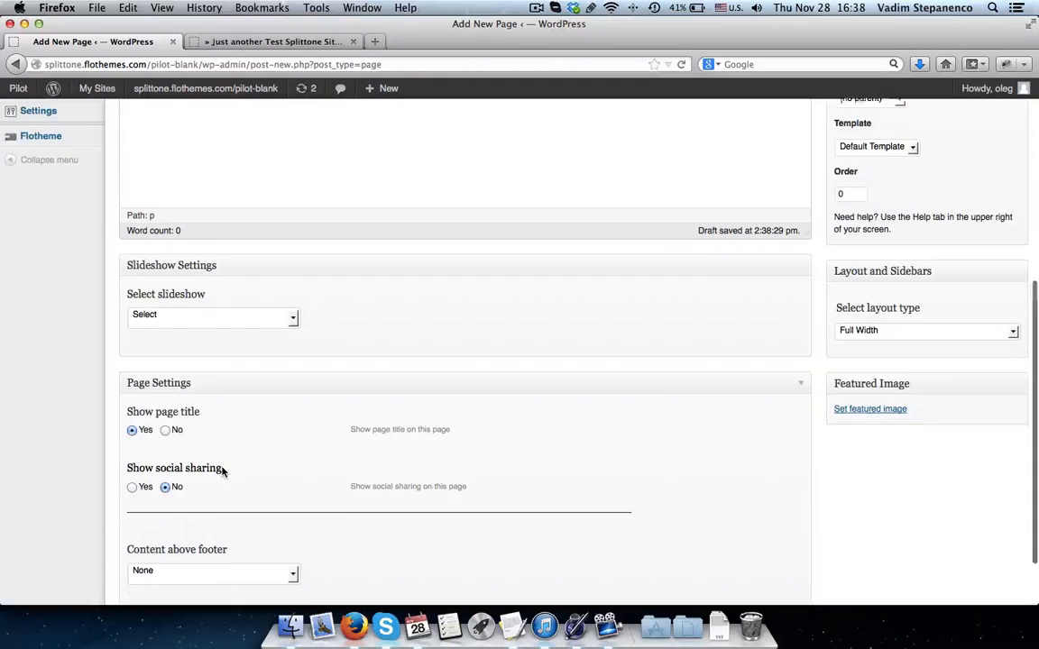
pyautogui.scroll(-3)
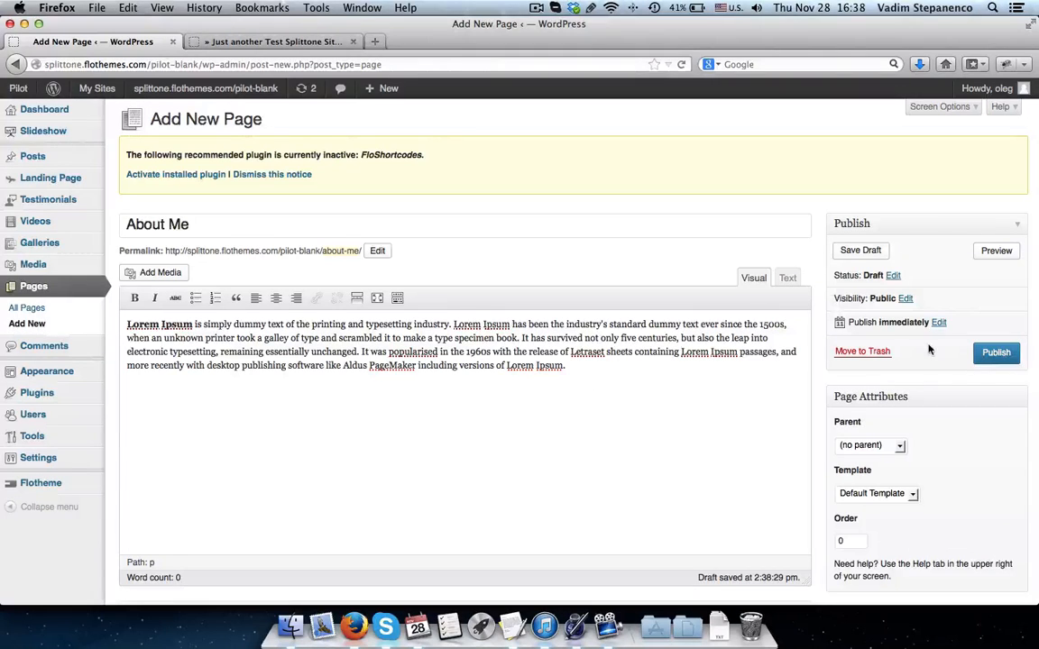
pyautogui.click(995, 353)
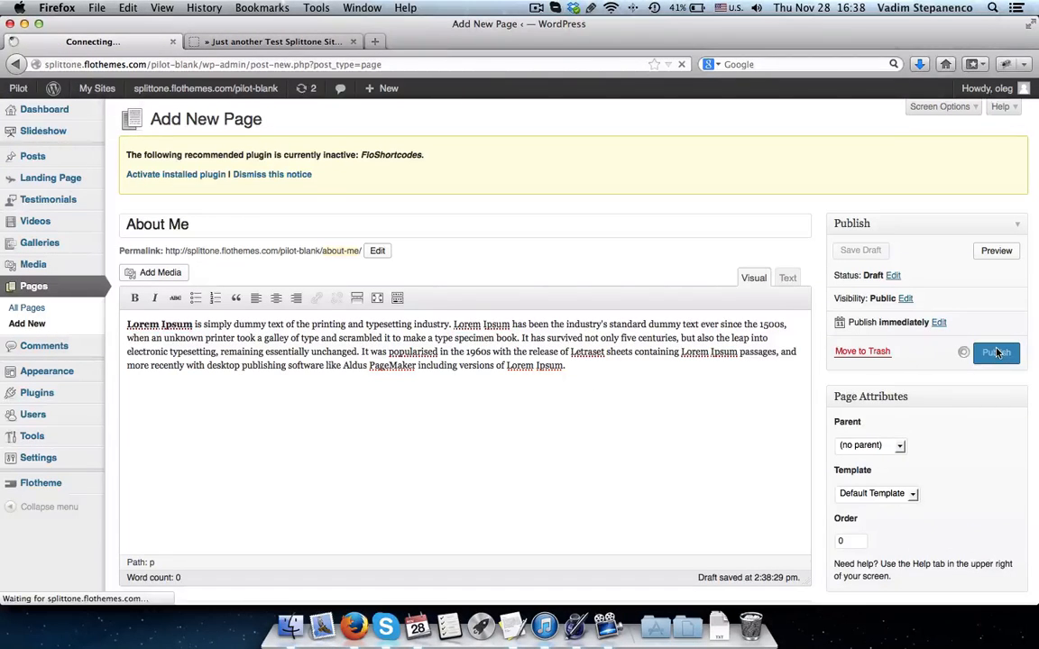
pyautogui.click(996, 352)
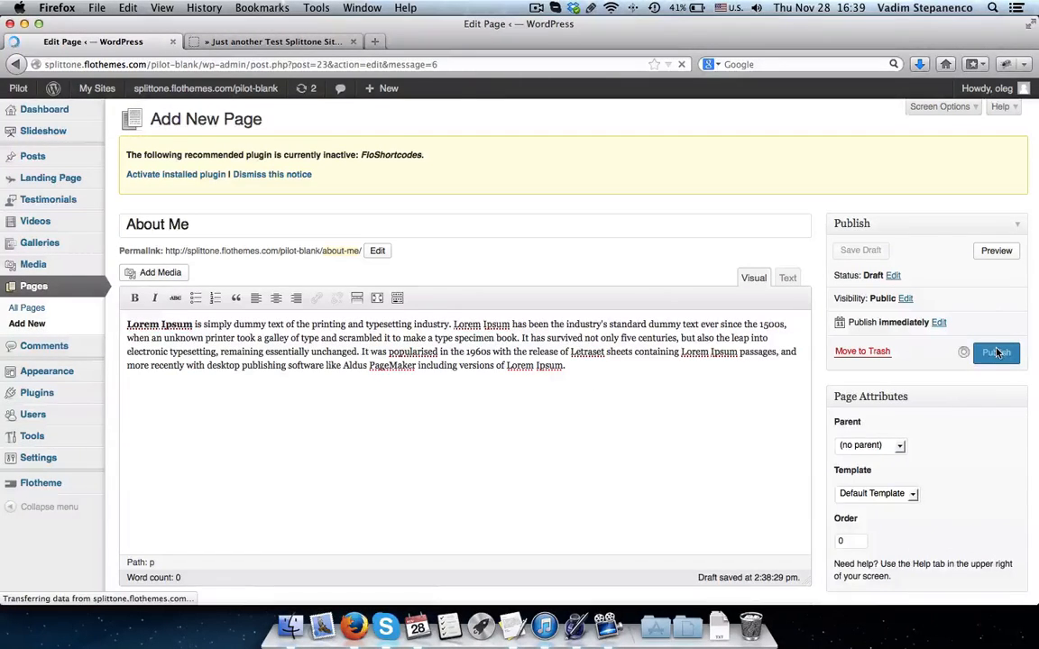
# Finish publishing About Me, then start a new page titled Contact.
pyautogui.click(995, 353)
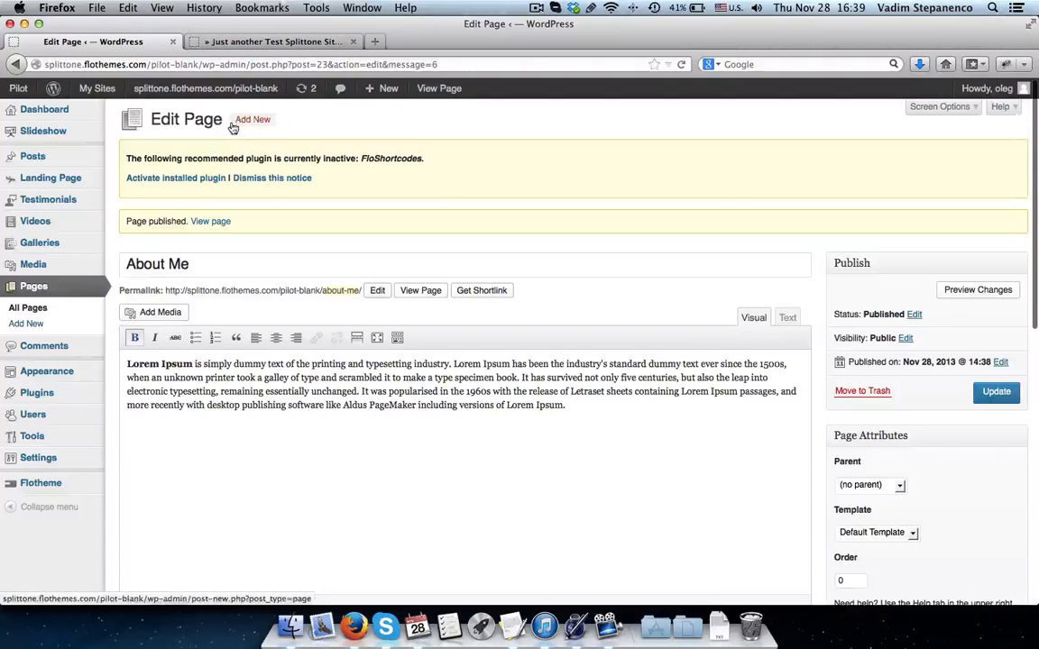
pyautogui.click(253, 119)
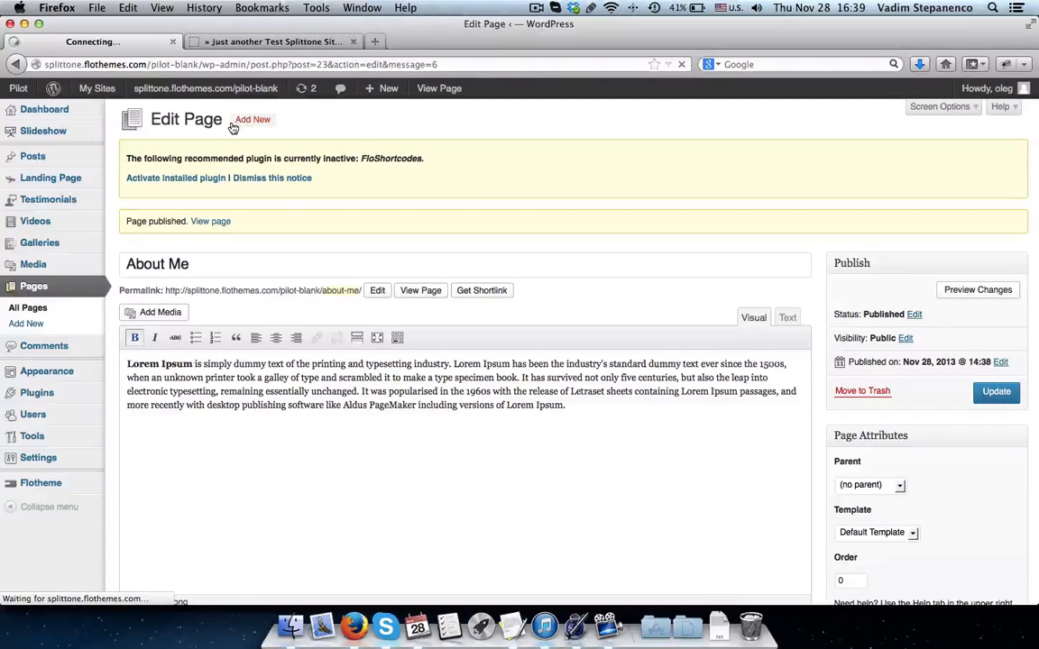
pyautogui.click(252, 119)
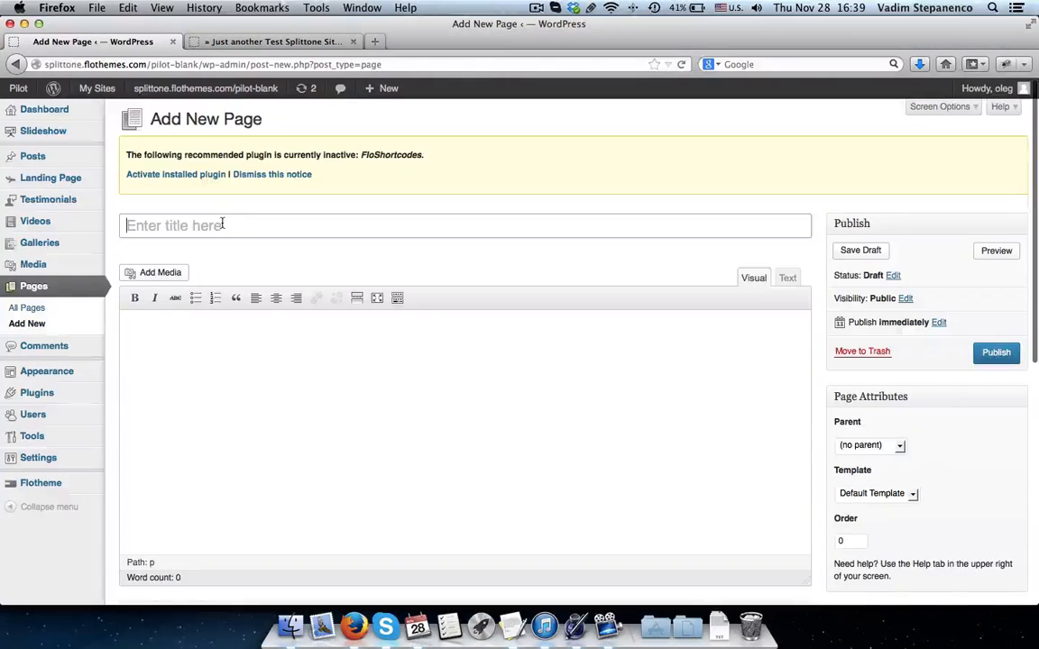
pyautogui.write('Cont')
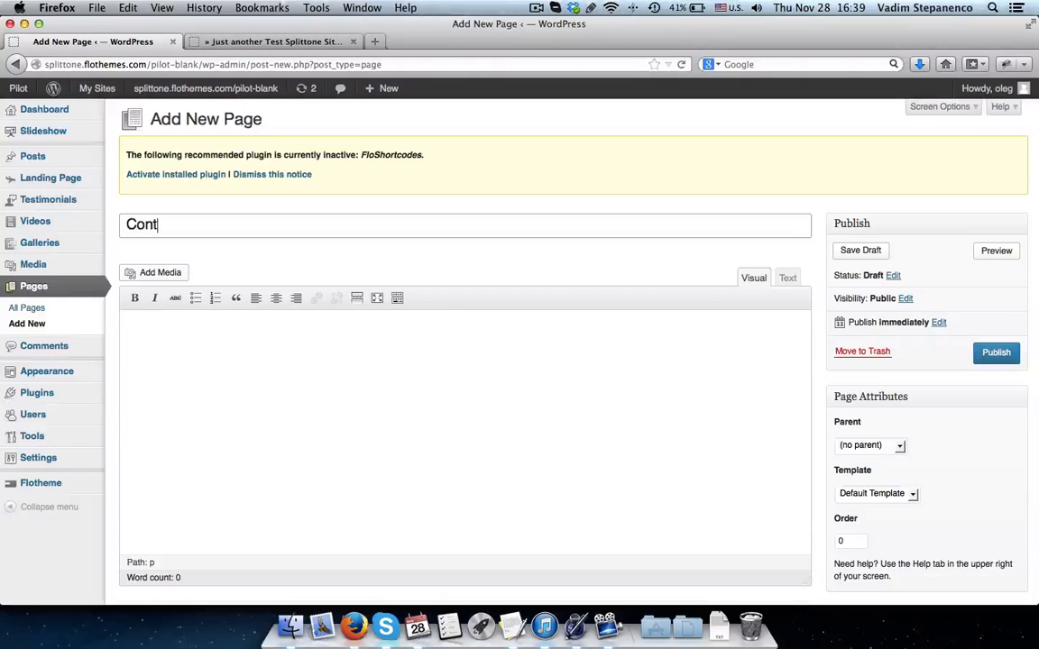
pyautogui.write('a')
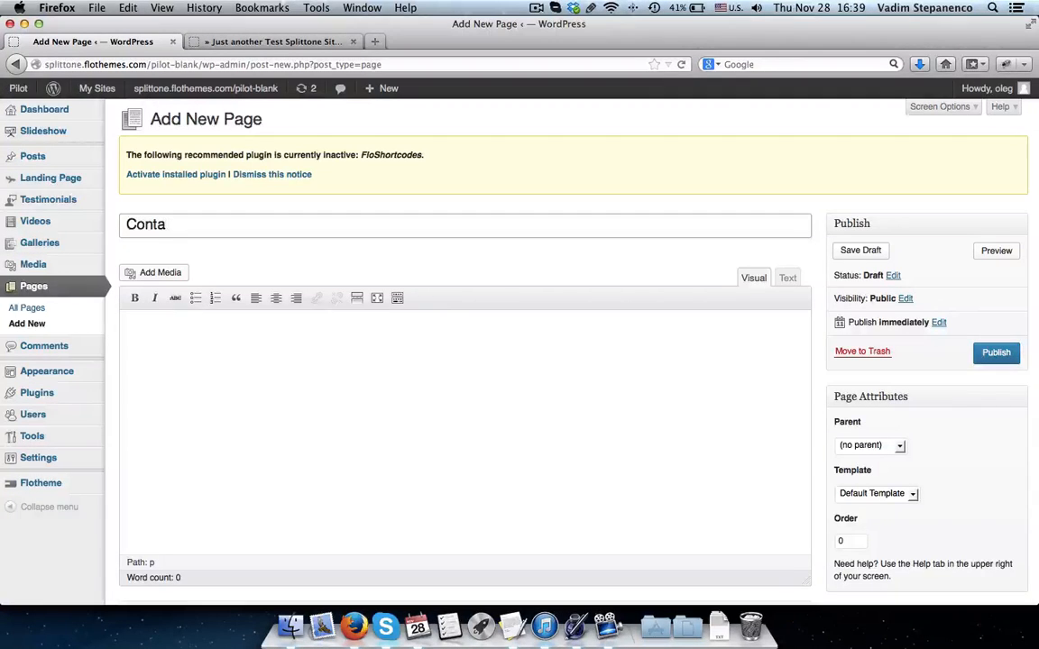
pyautogui.write('ct')
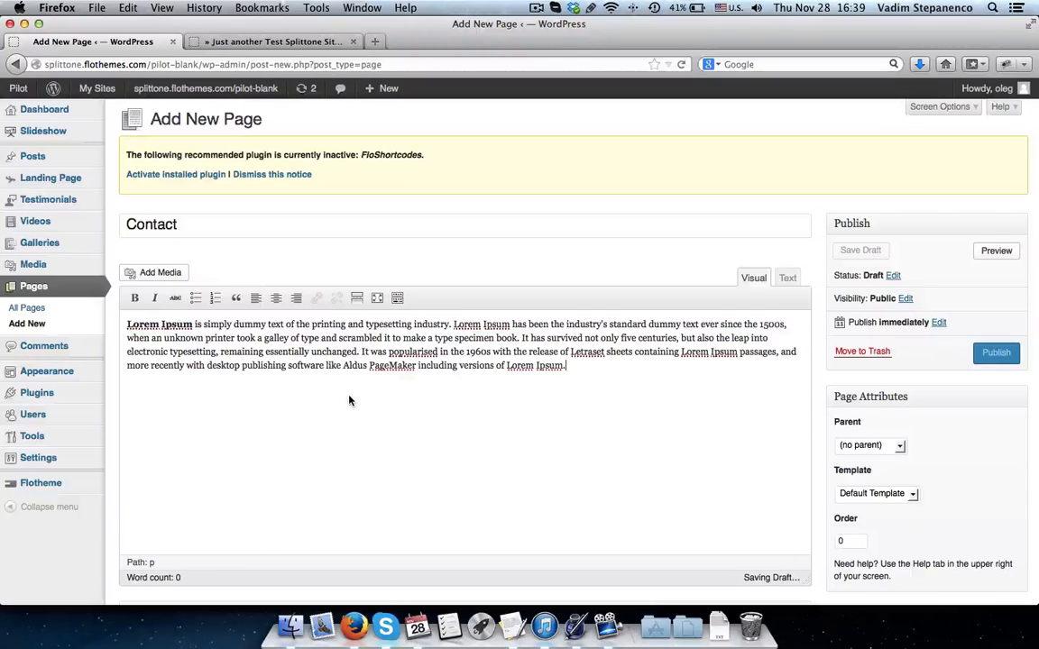
pyautogui.scroll(-3)
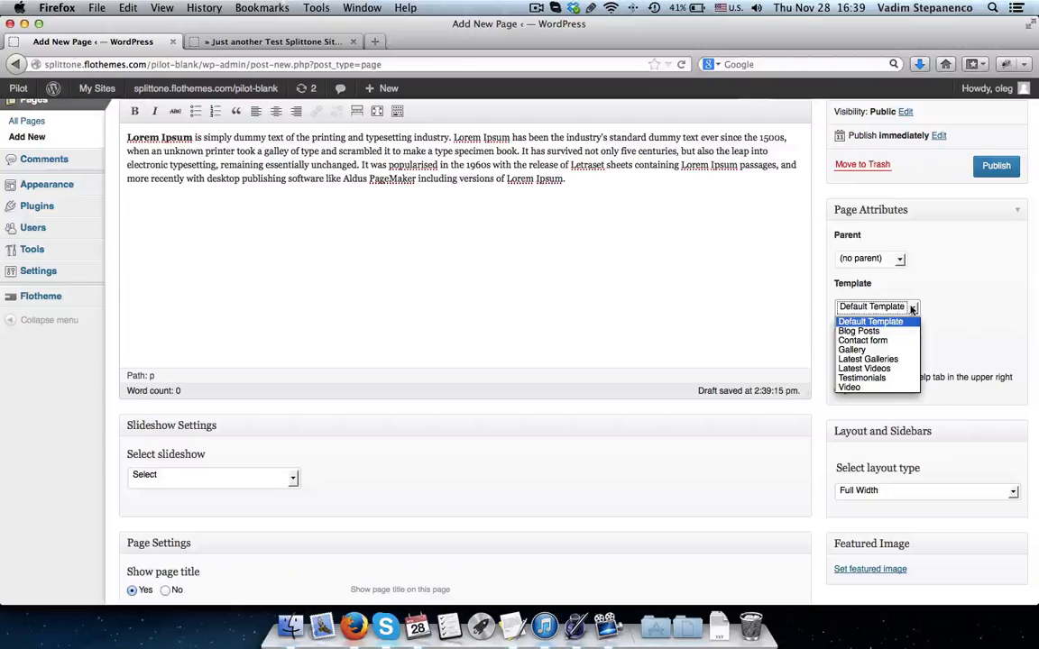
pyautogui.moveTo(862, 339)
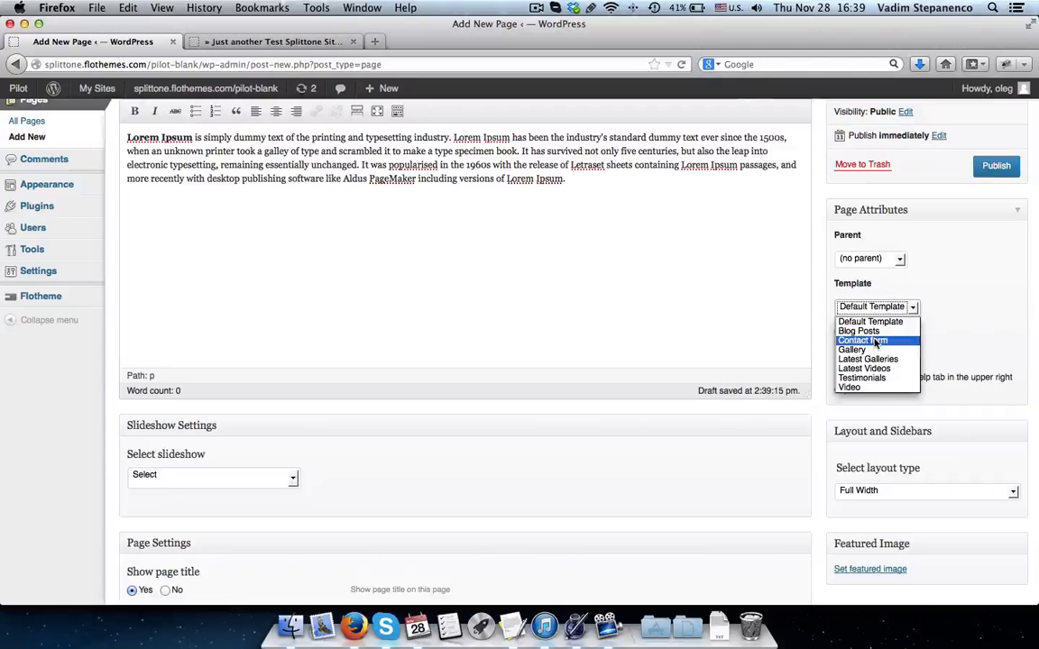
pyautogui.click(862, 340)
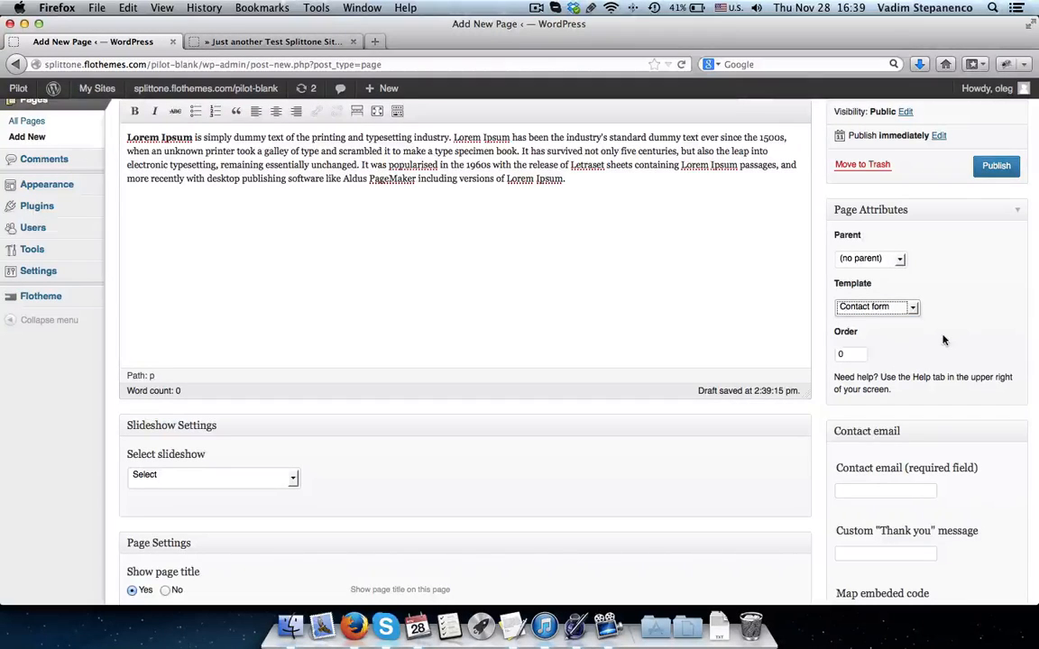
pyautogui.scroll(-3)
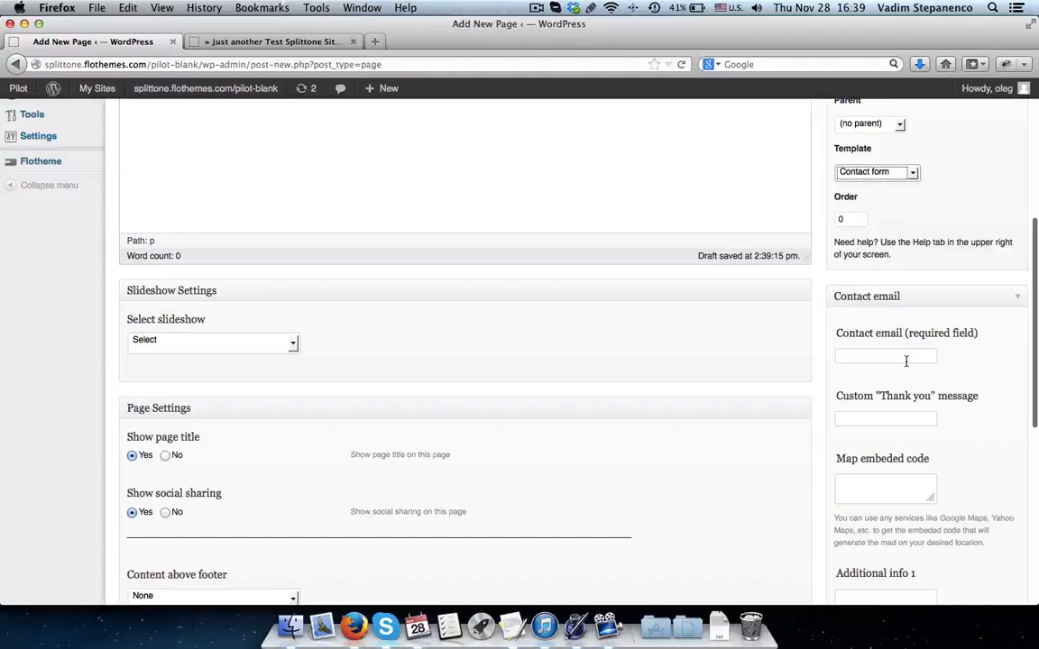
pyautogui.click(885, 355)
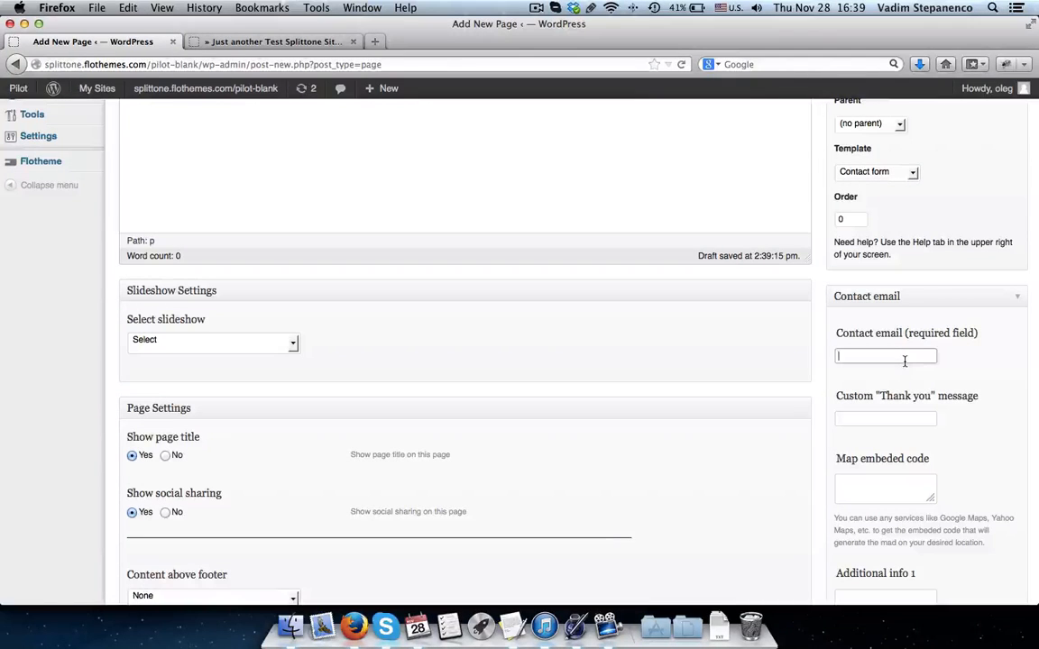
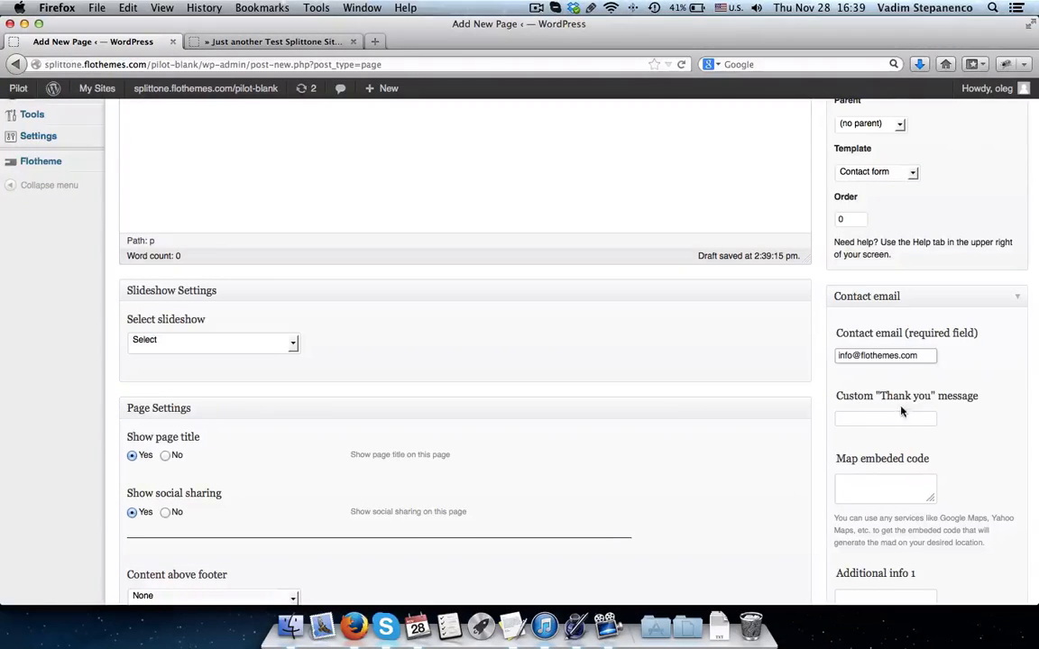
pyautogui.click(885, 417)
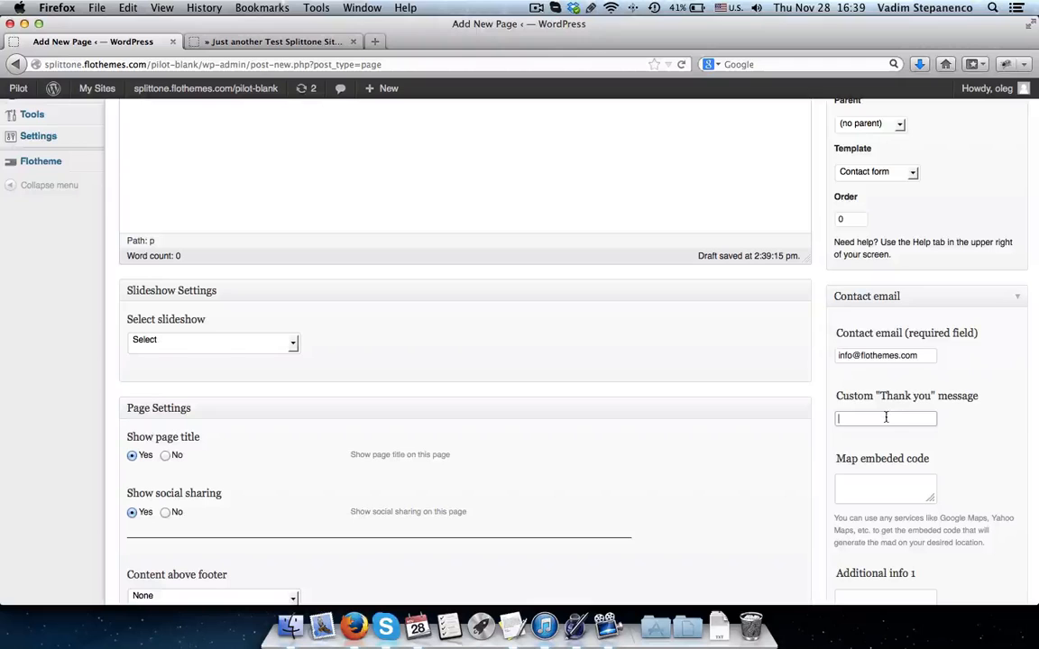
pyautogui.write('Thank you for your email.')
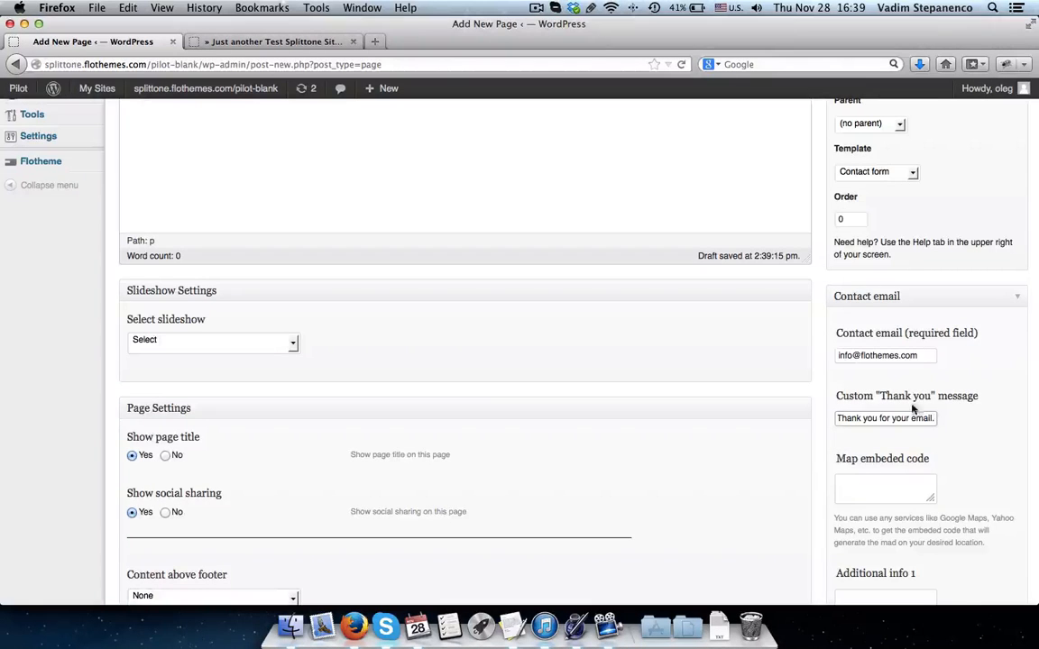
# Turn off social sharing and publish the Contact page.
pyautogui.scroll(-3)
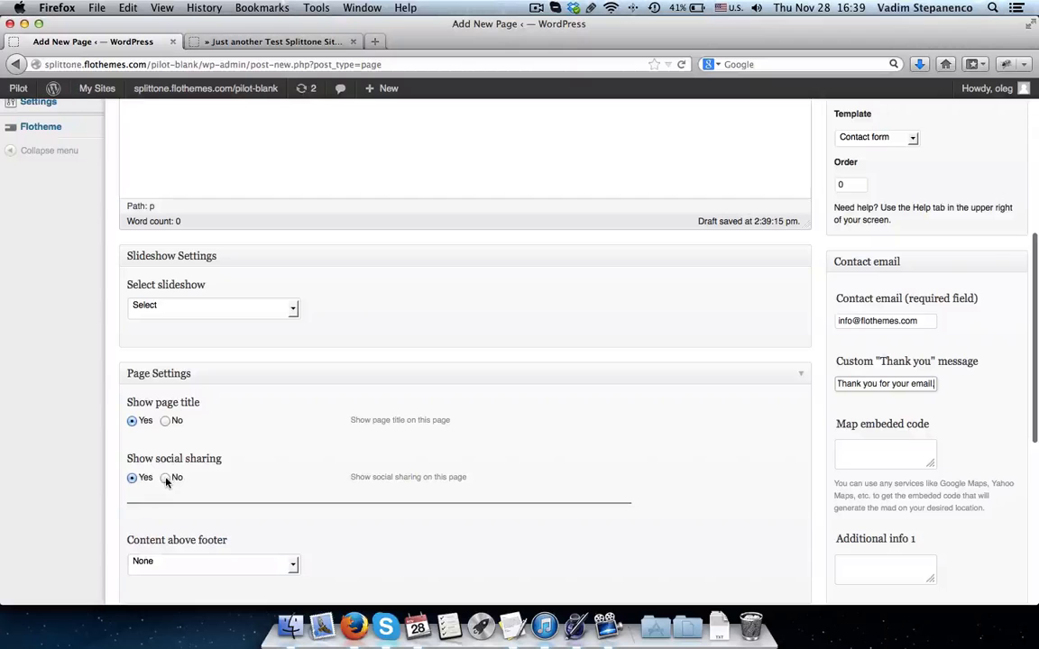
pyautogui.click(165, 478)
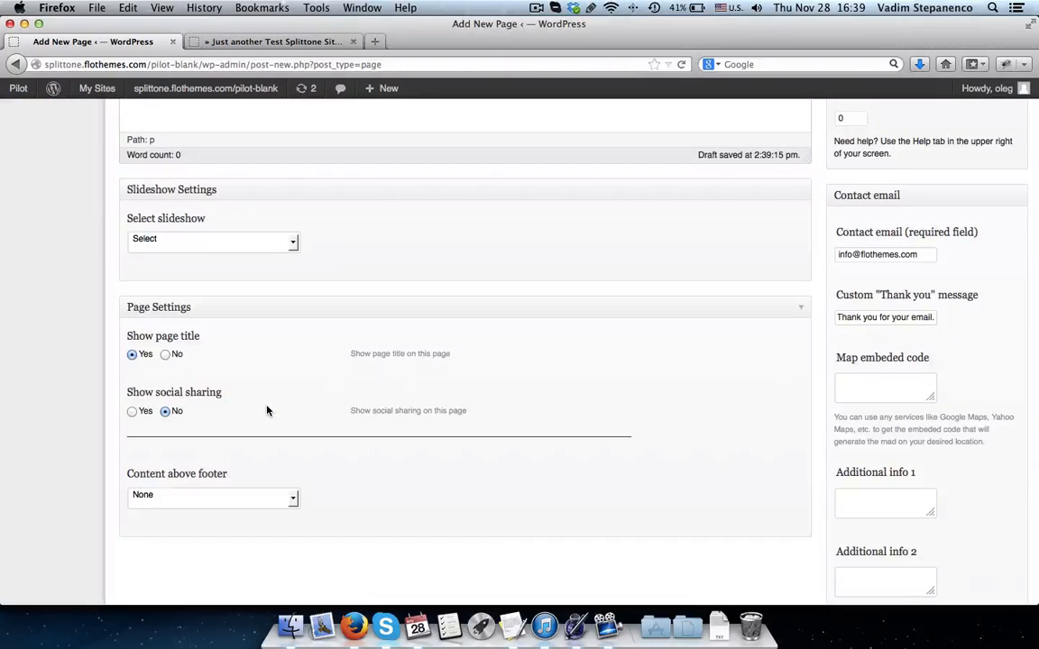
pyautogui.scroll(-3)
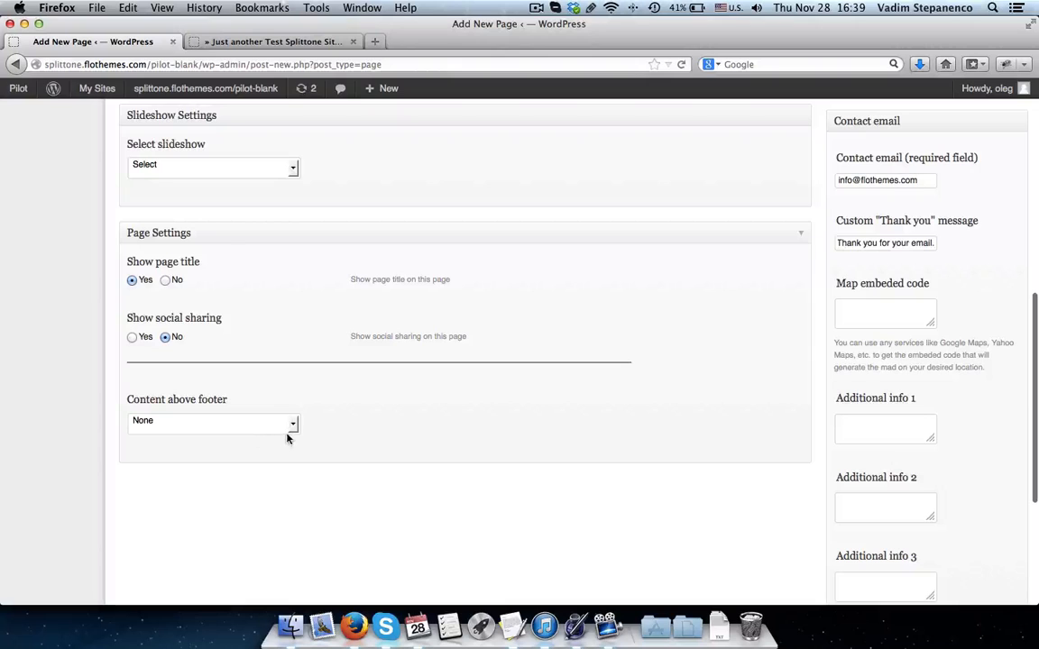
pyautogui.scroll(-3)
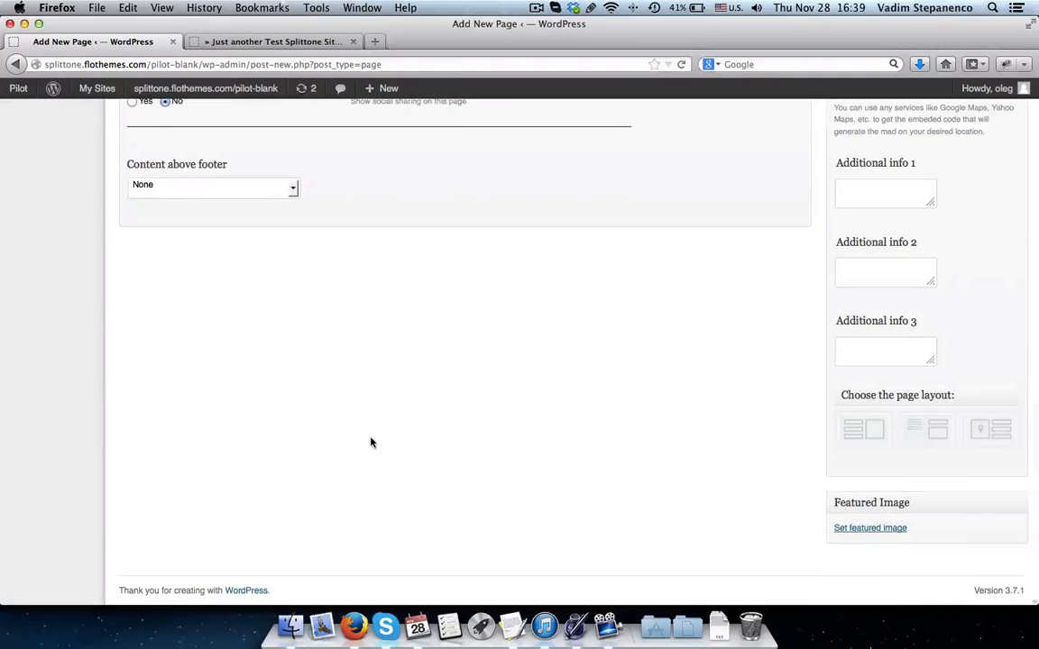
pyautogui.scroll(-3)
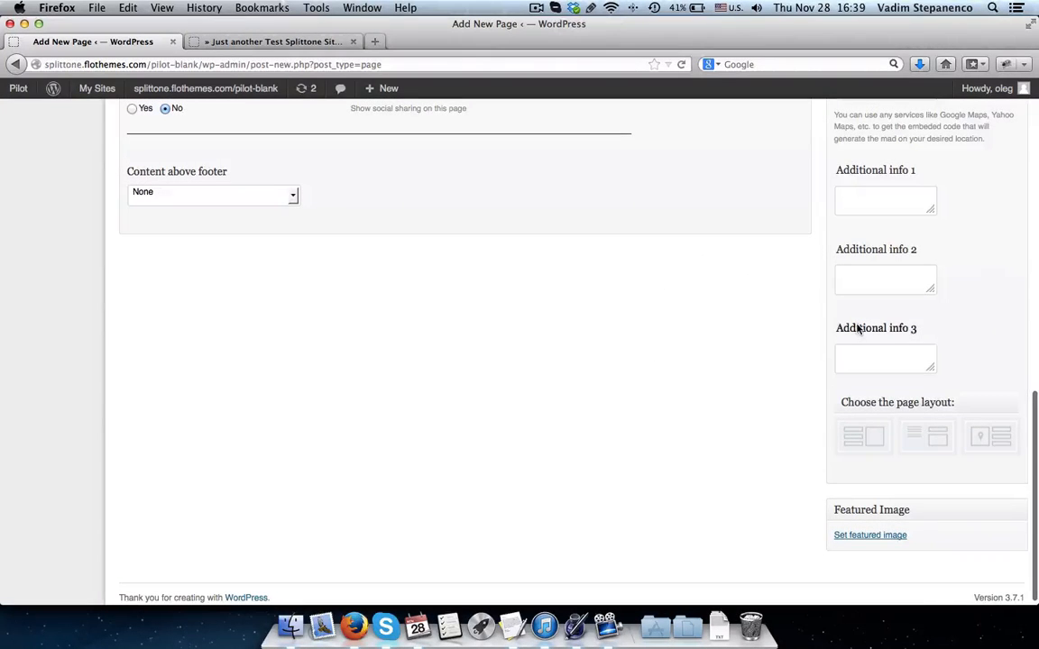
pyautogui.scroll(3)
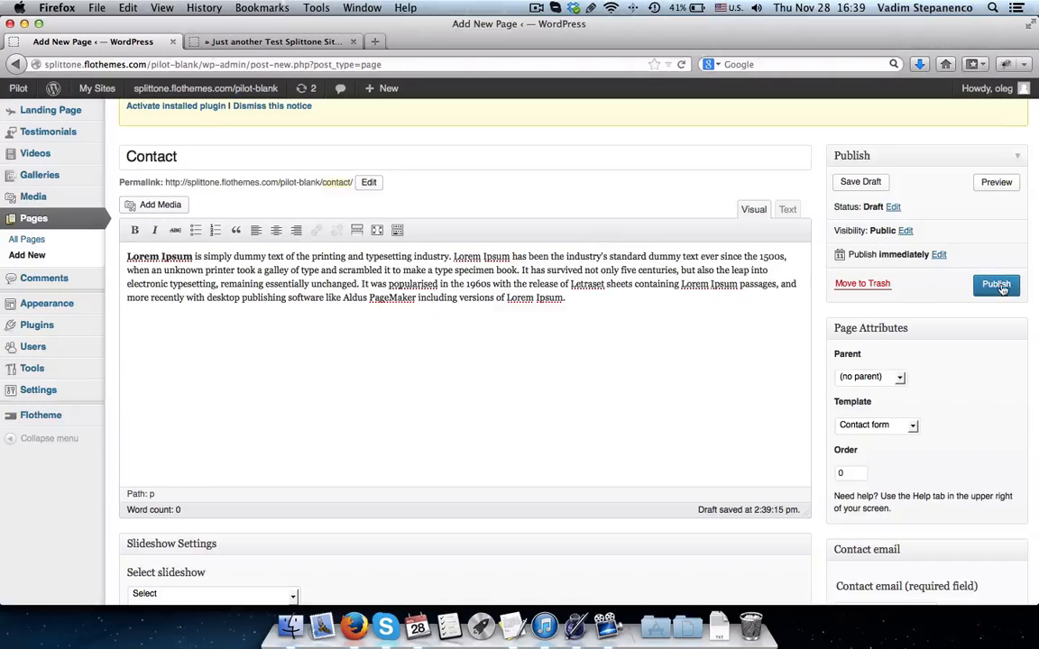
pyautogui.click(996, 285)
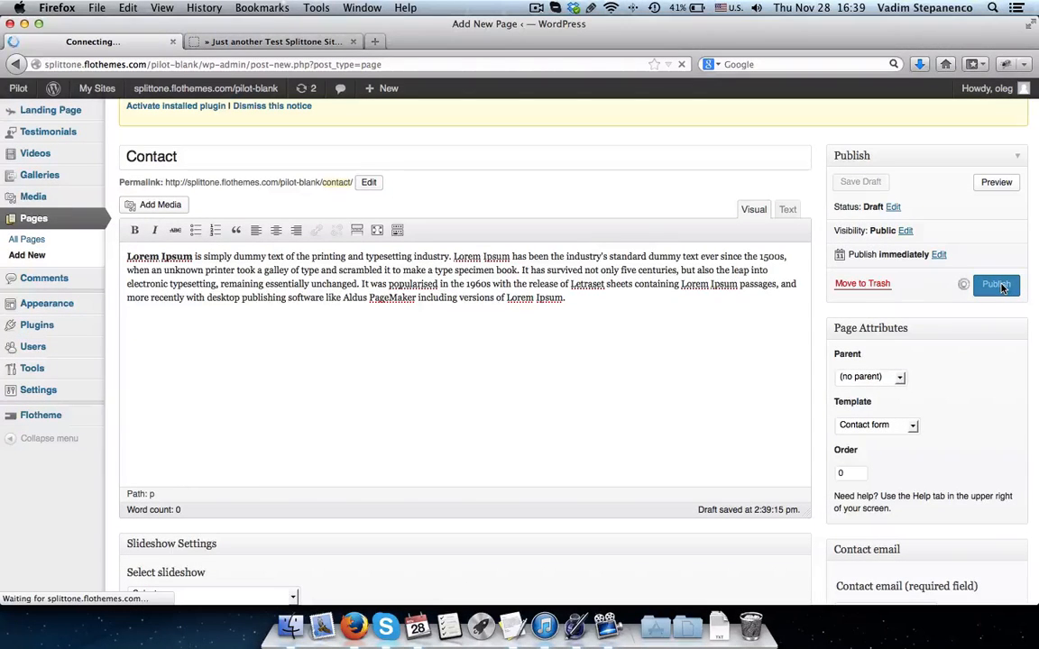
pyautogui.click(996, 285)
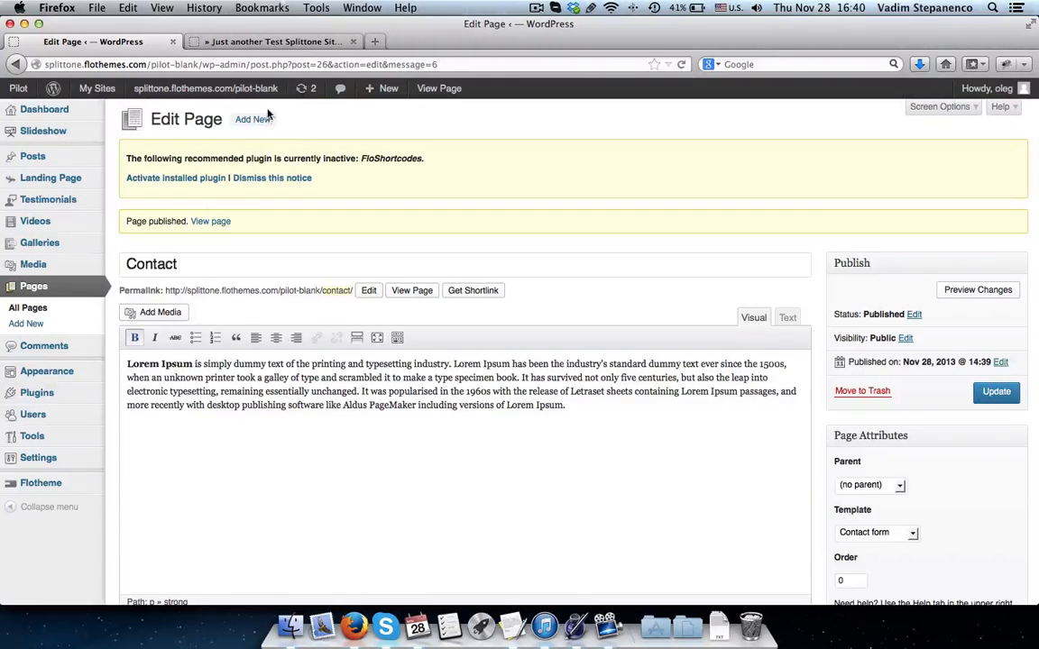
# Start a new page titled Blog.
pyautogui.click(252, 119)
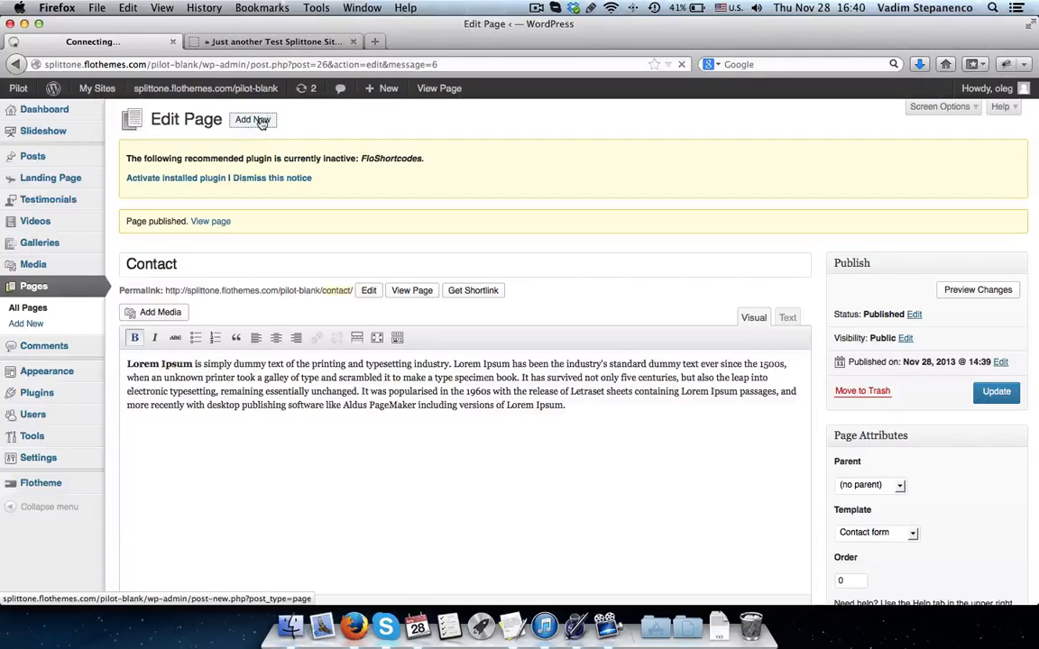
pyautogui.click(252, 119)
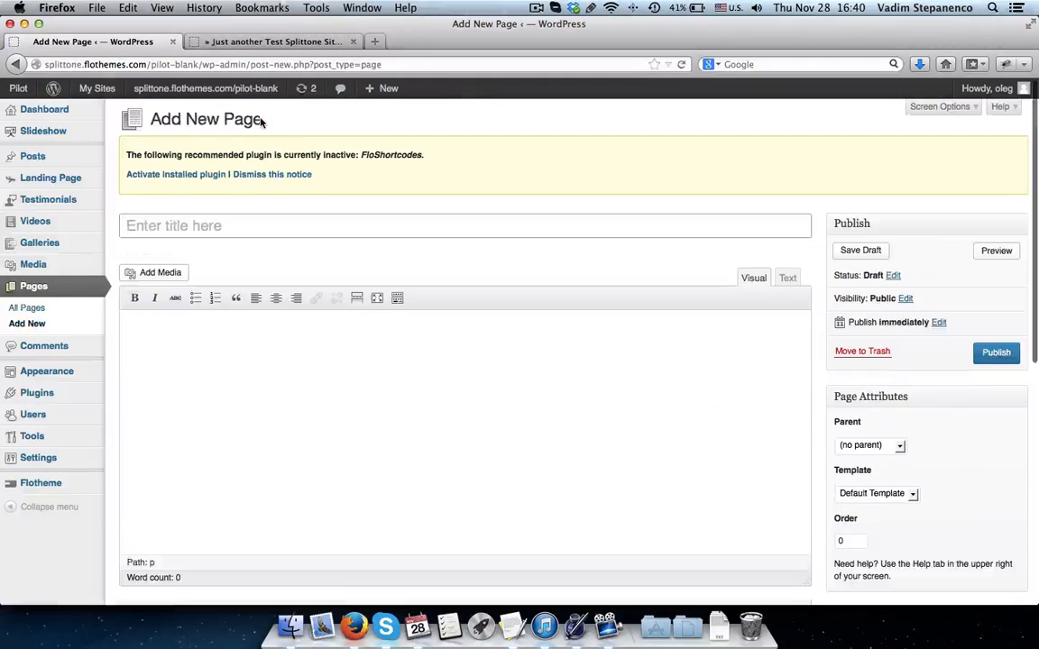
pyautogui.click(466, 225)
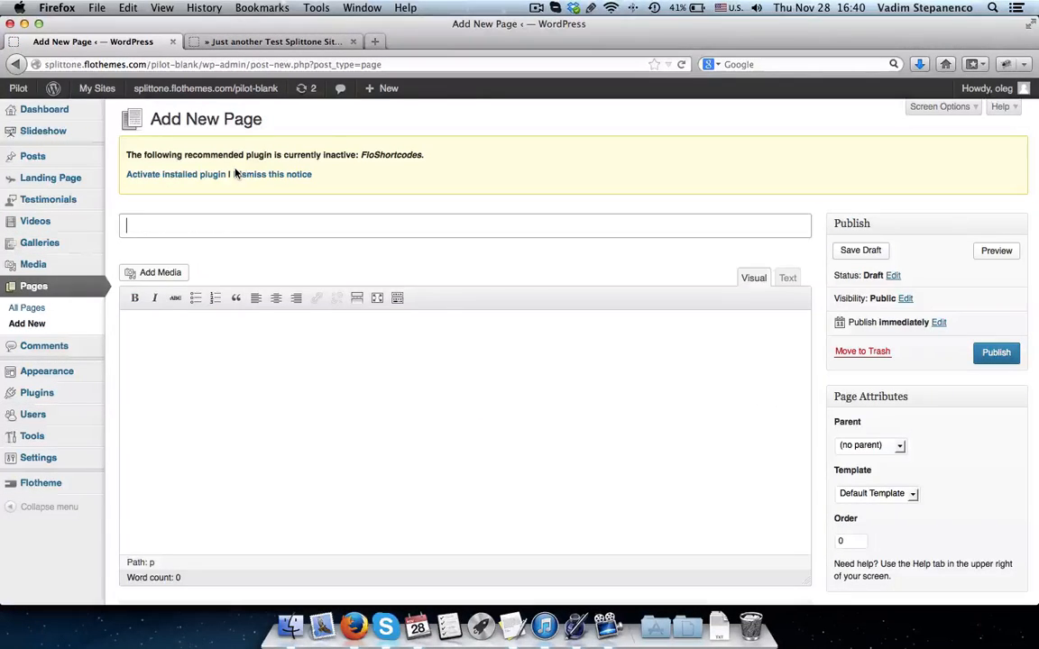
pyautogui.write('Blog')
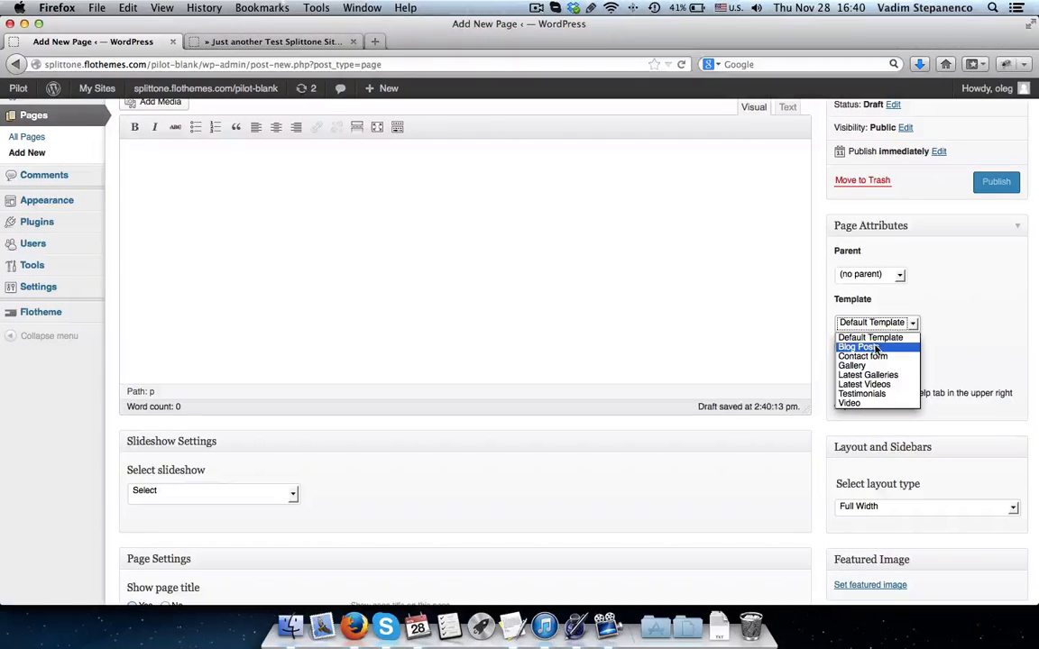
# Choose the Blog Posts template with List view and publish the page.
pyautogui.click(857, 347)
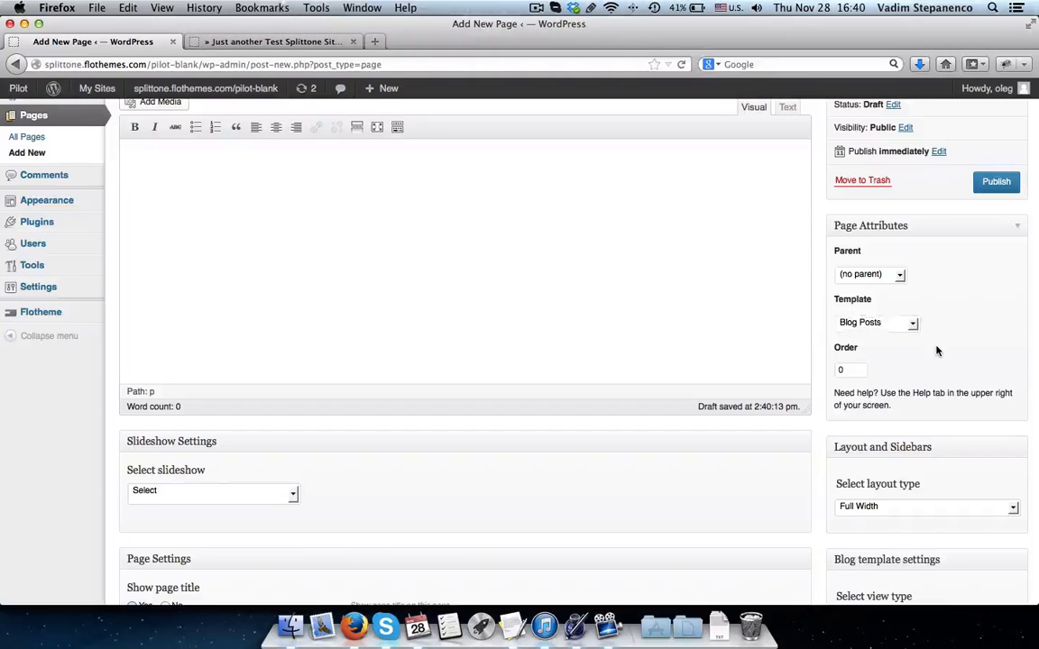
pyautogui.scroll(-3)
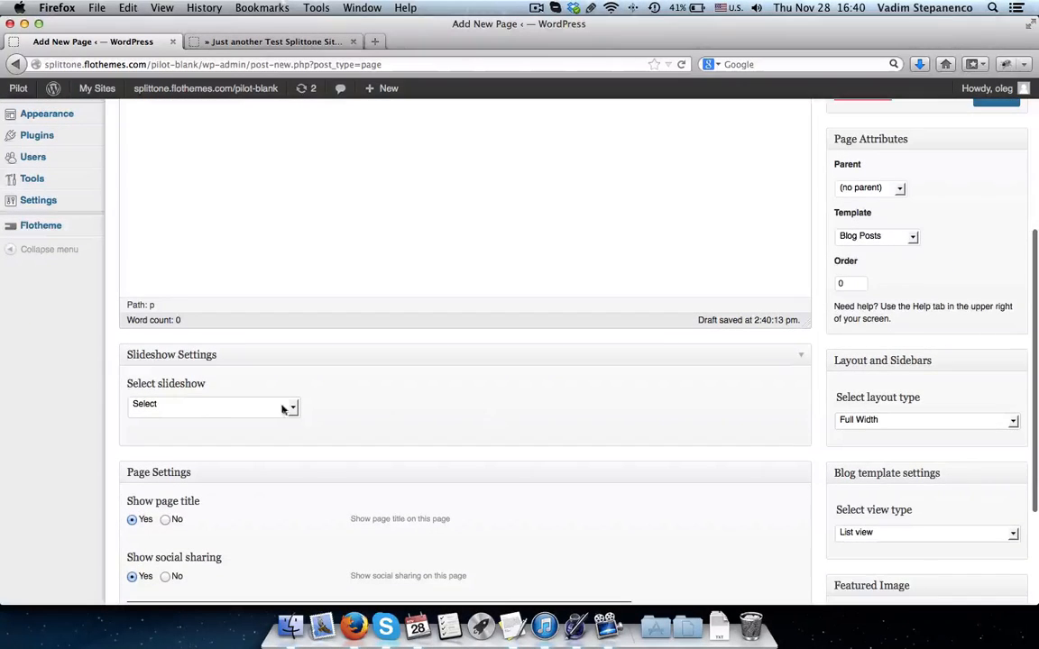
pyautogui.scroll(-3)
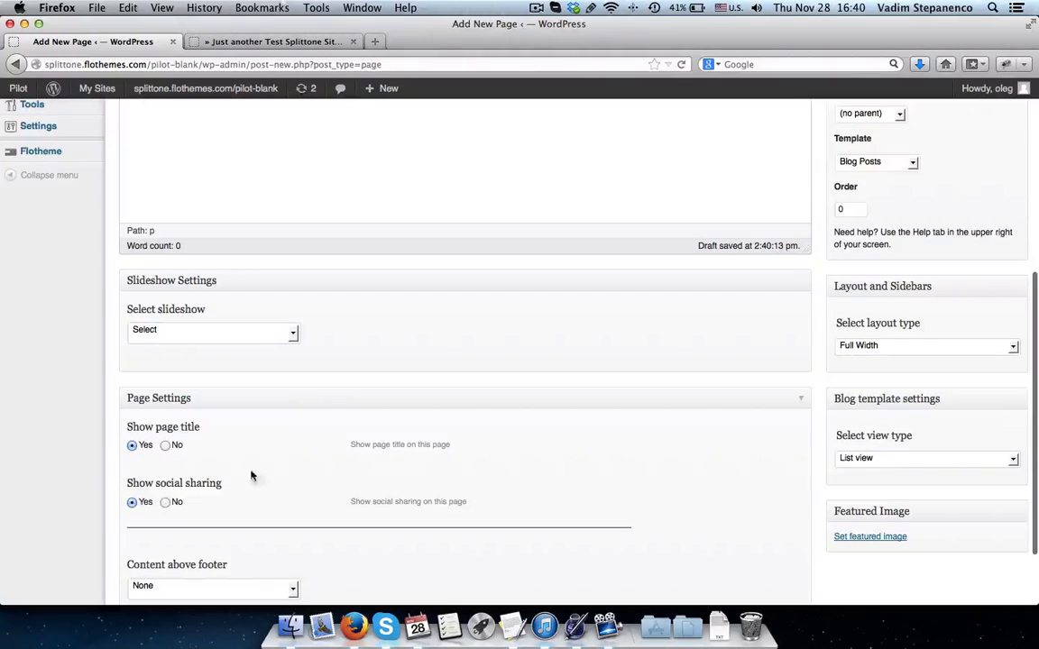
pyautogui.scroll(-3)
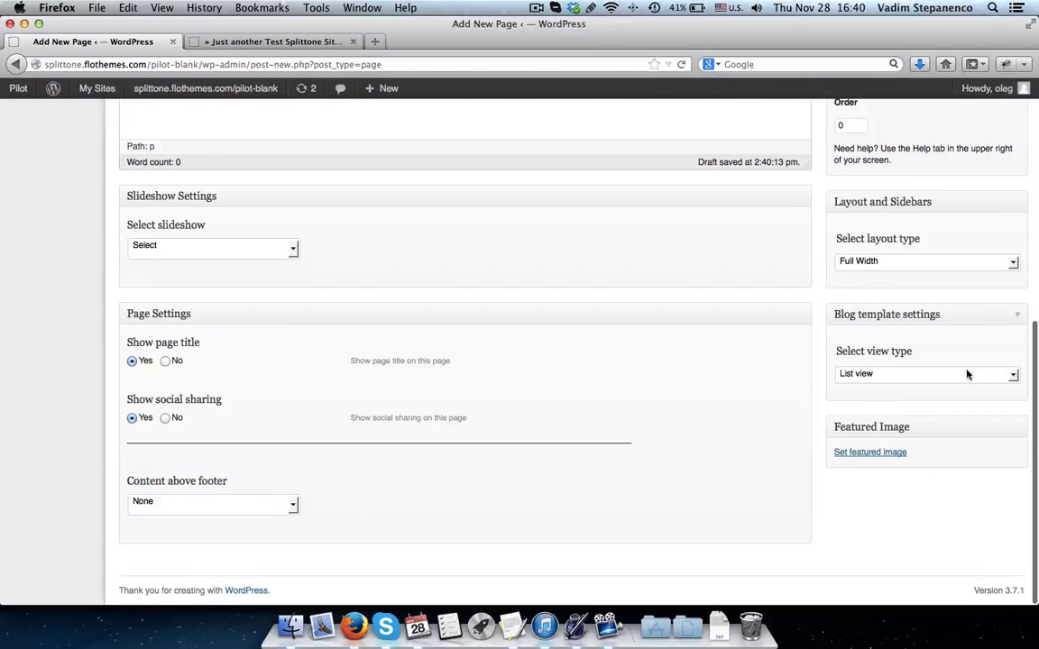
pyautogui.click(924, 373)
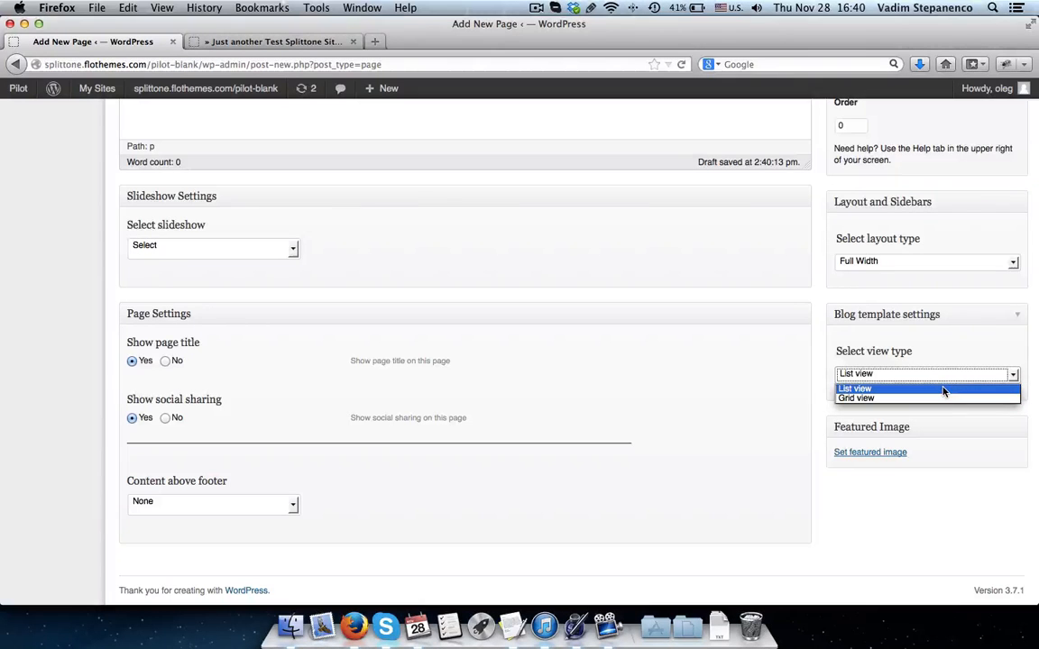
pyautogui.click(854, 387)
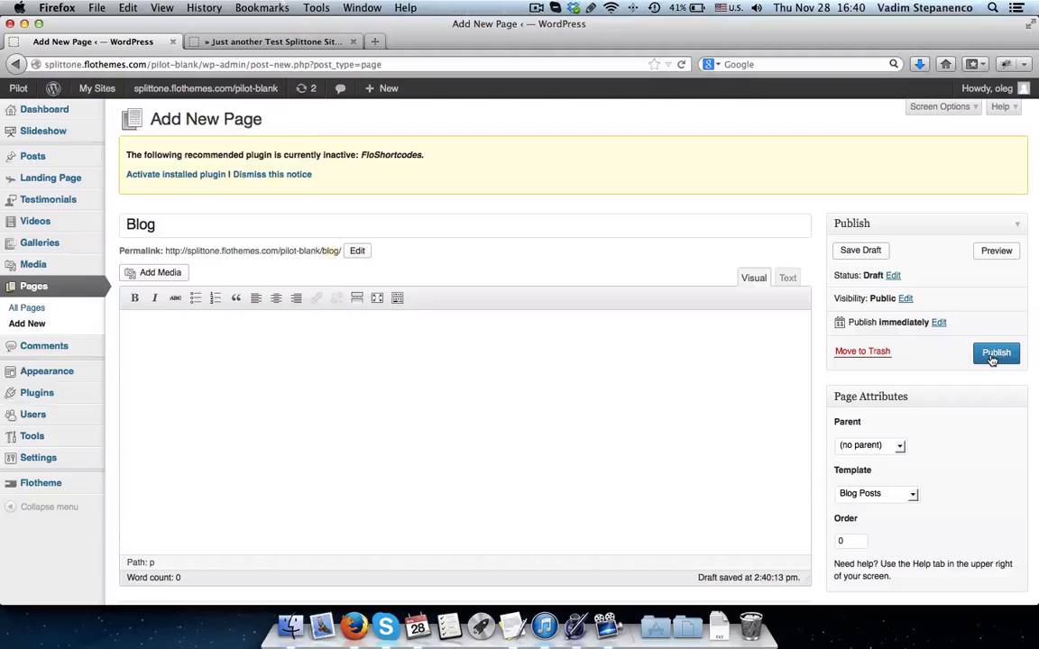
pyautogui.click(996, 351)
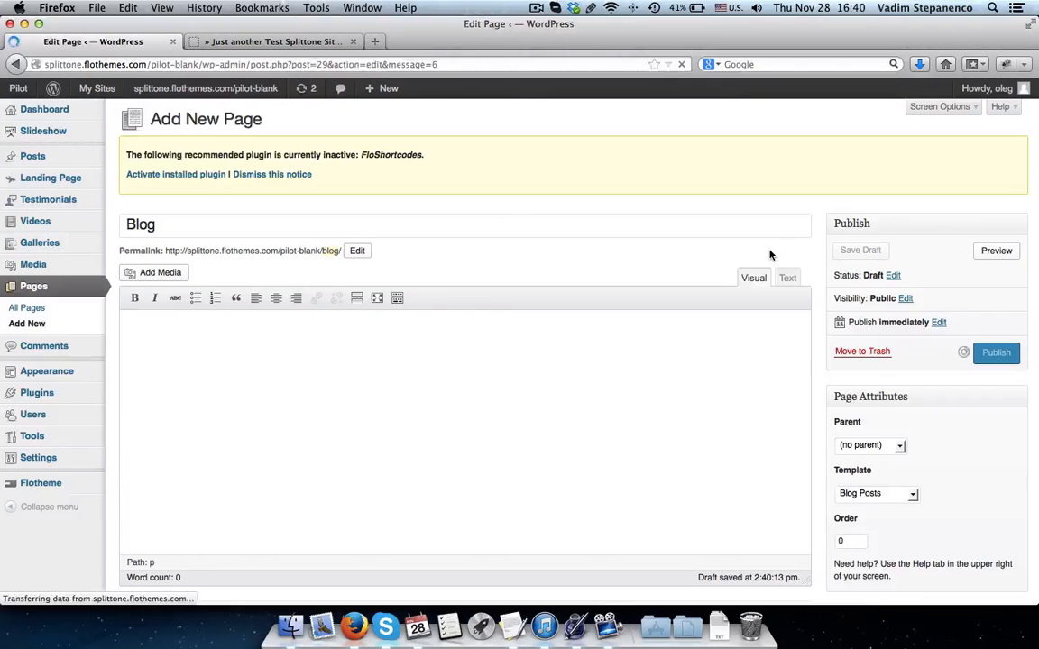
# Finish publishing Blog, preview the live site, and go to Appearance > Menus.
pyautogui.click(995, 352)
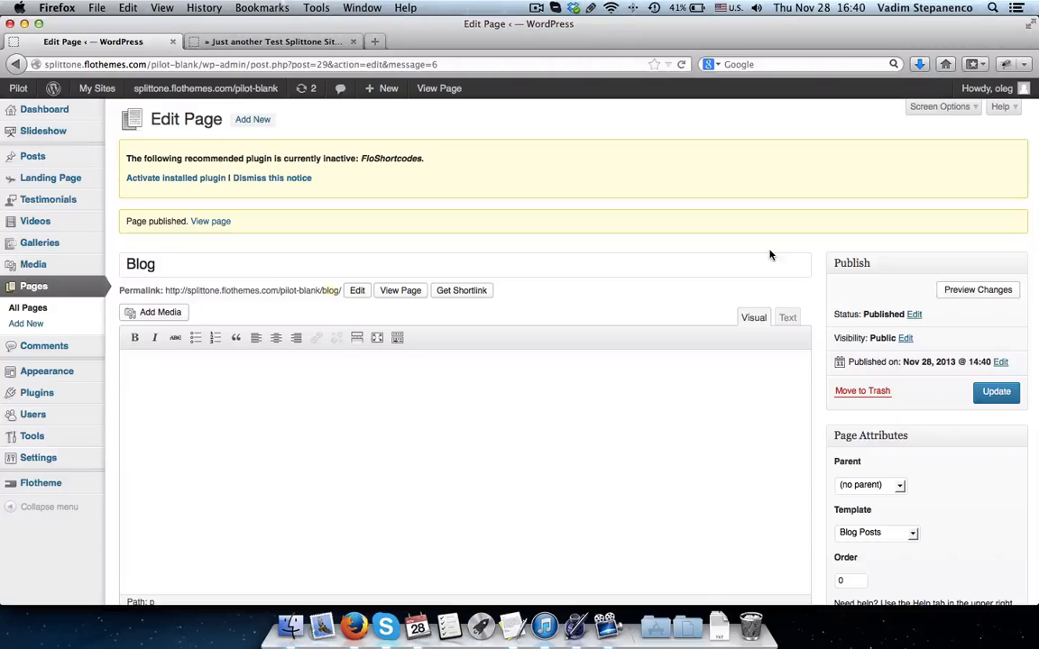
pyautogui.moveTo(603, 323)
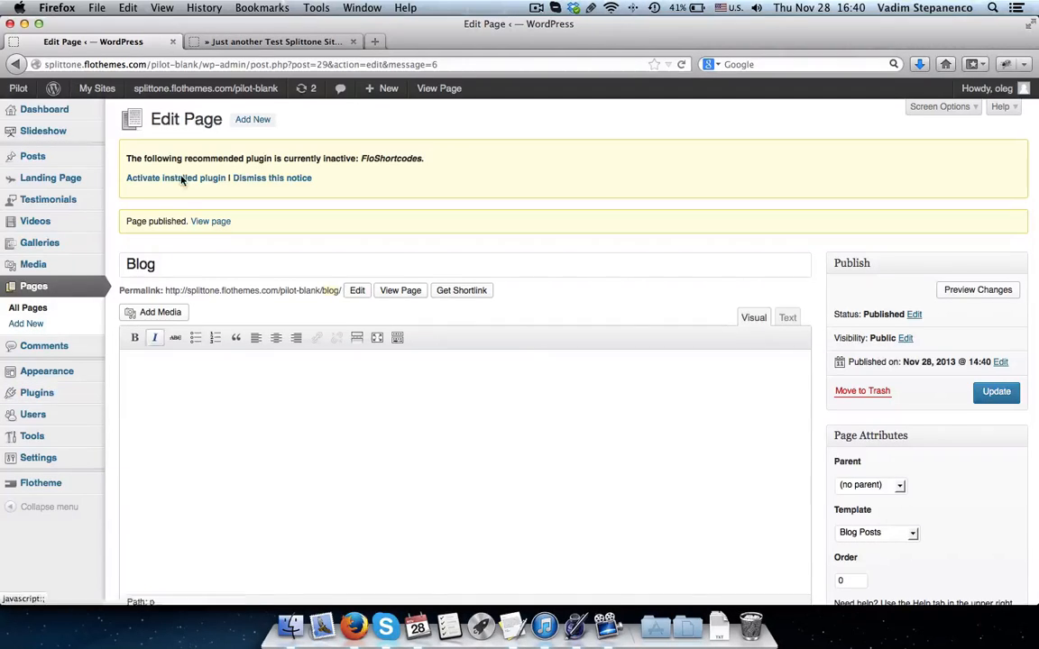
pyautogui.click(275, 42)
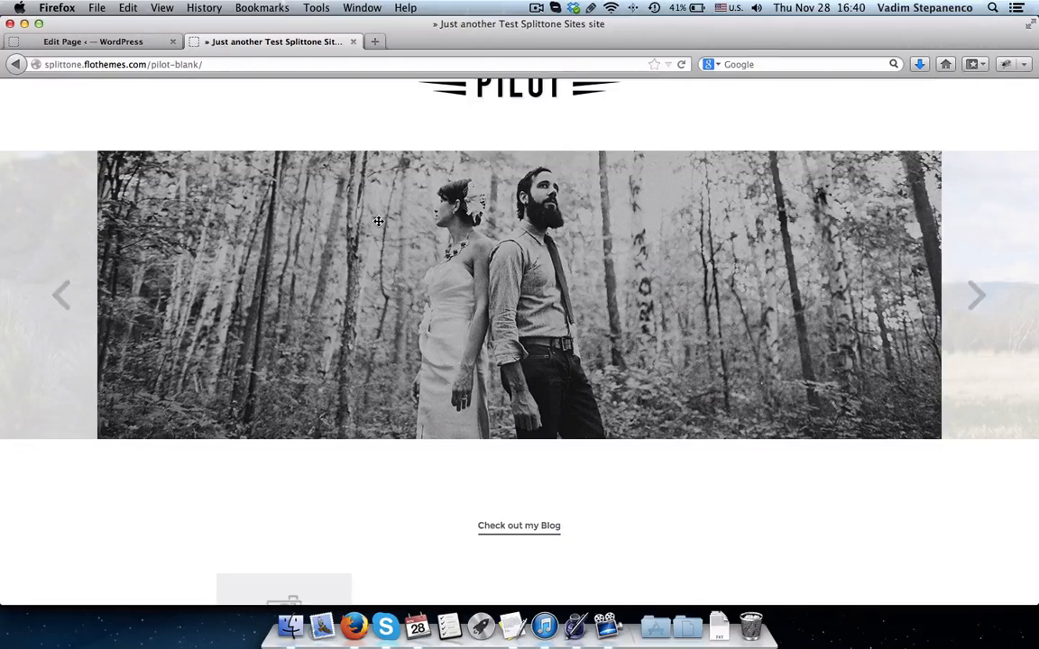
pyautogui.click(93, 42)
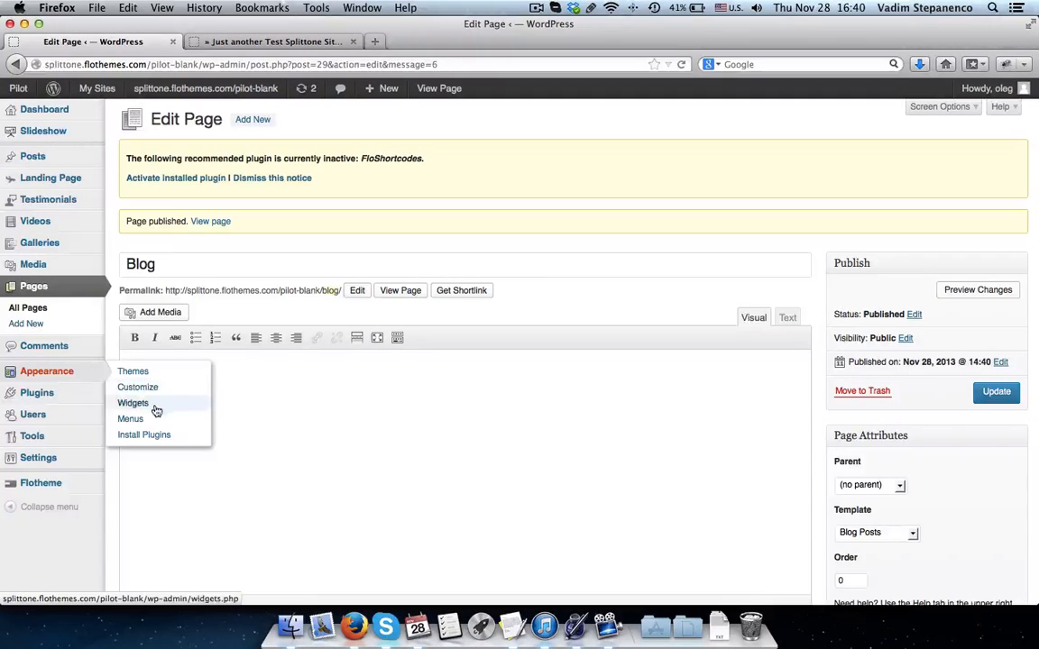
pyautogui.click(130, 419)
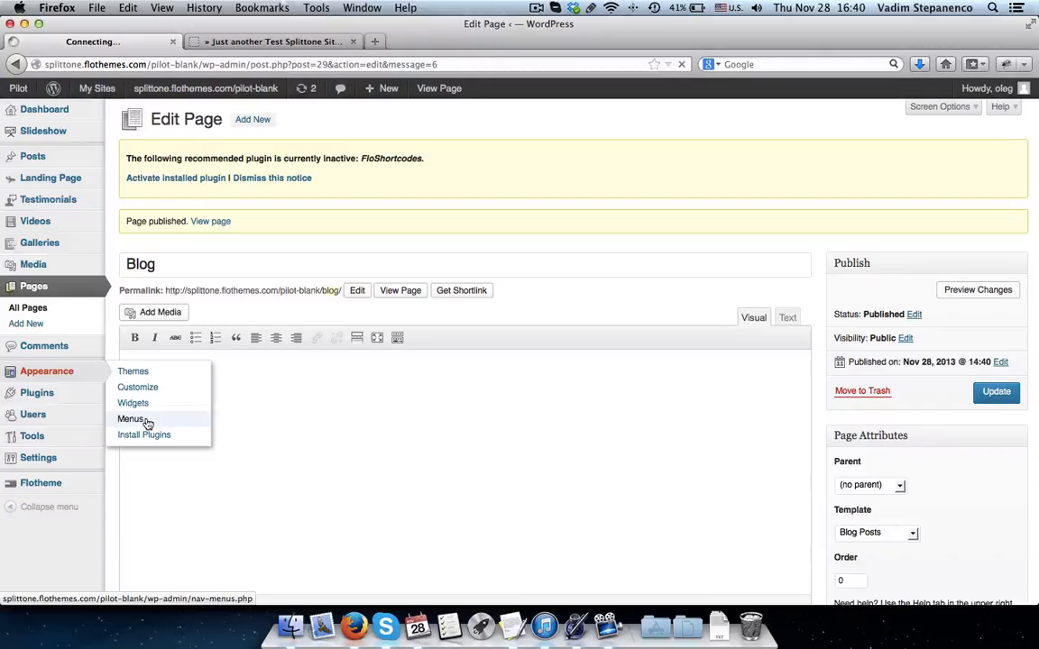
pyautogui.click(131, 419)
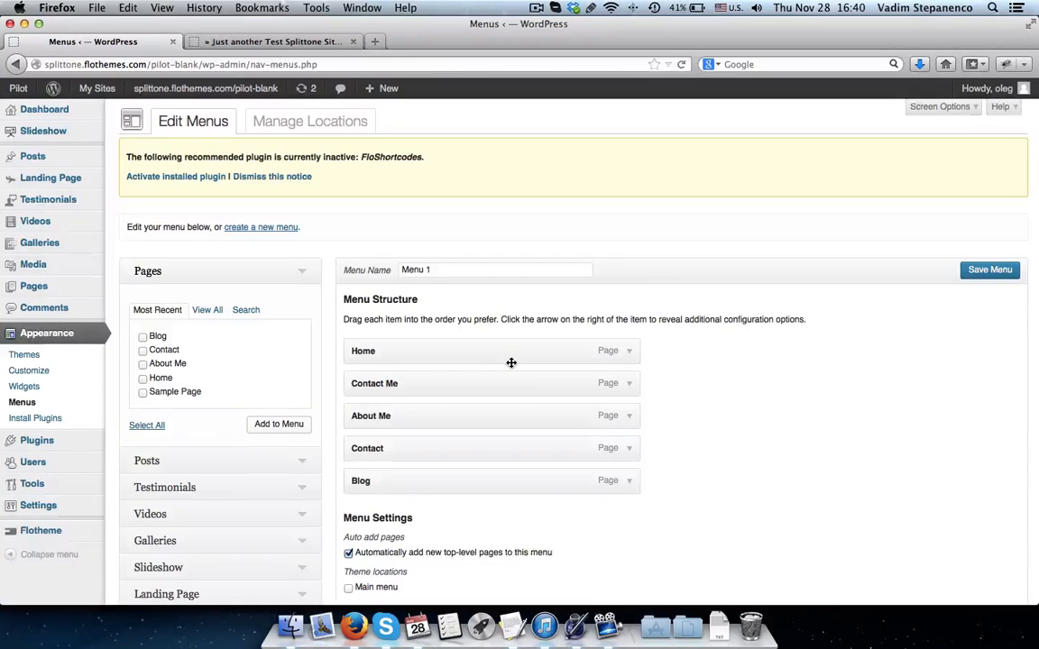
# Move Blog right after Home and remove Contact Me from Menu 1.
pyautogui.scroll(-3)
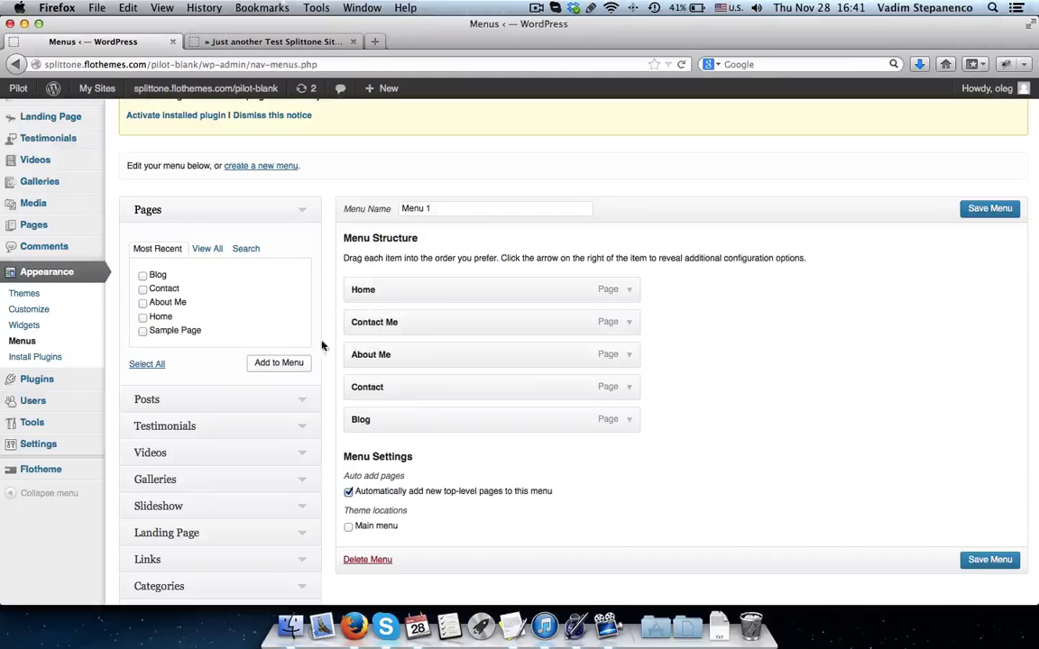
pyautogui.moveTo(255, 331)
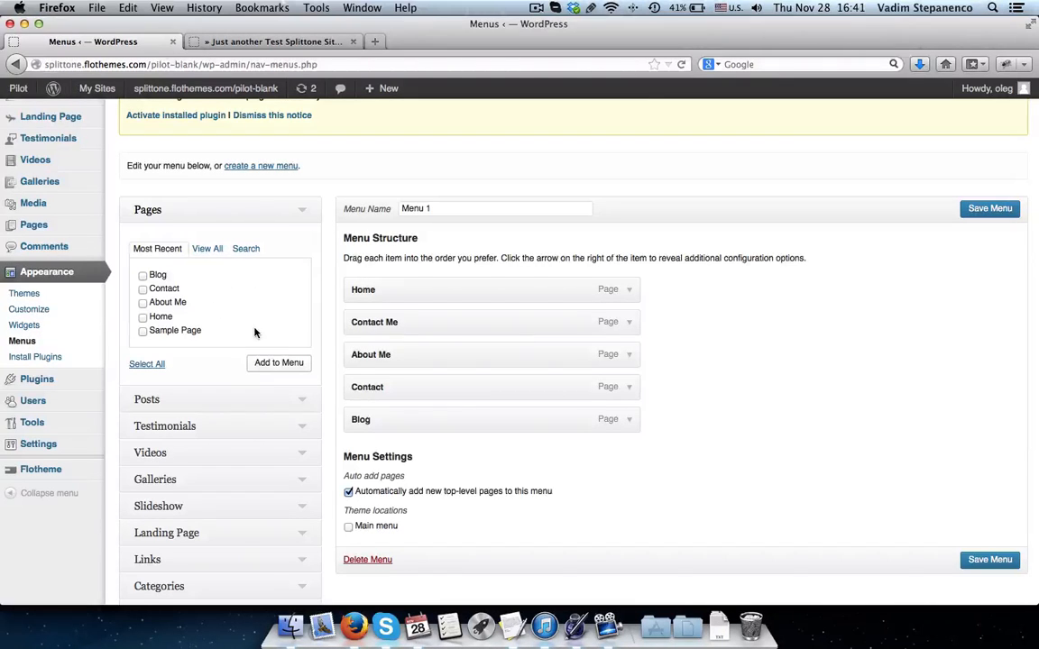
pyautogui.moveTo(426, 314)
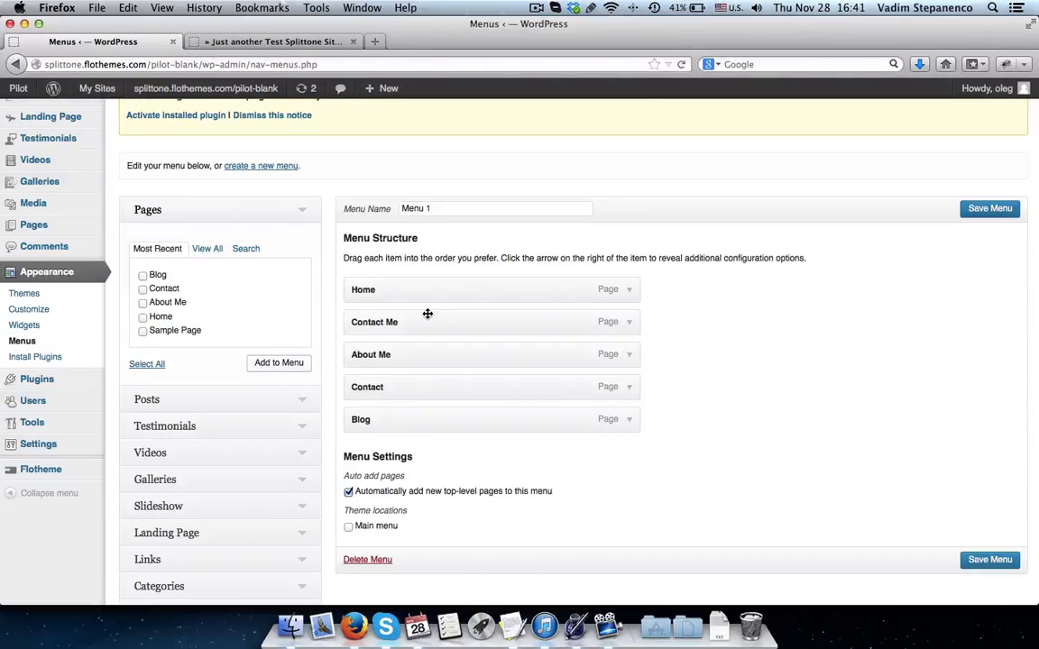
pyautogui.scroll(-3)
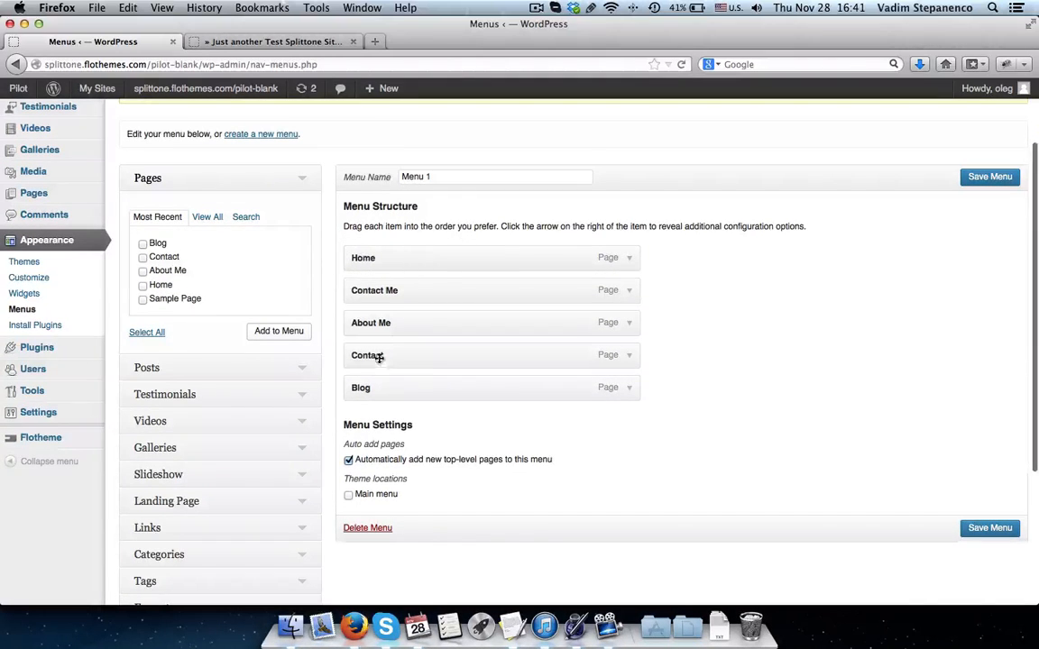
pyautogui.moveTo(374, 289); pyautogui.dragTo(406, 287)
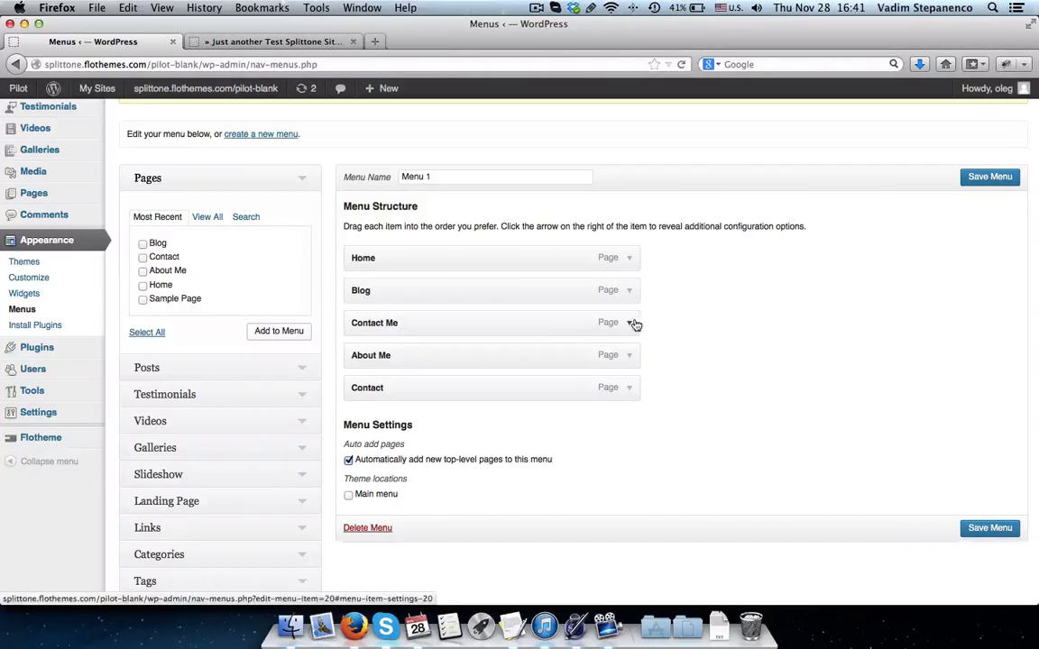
pyautogui.click(628, 323)
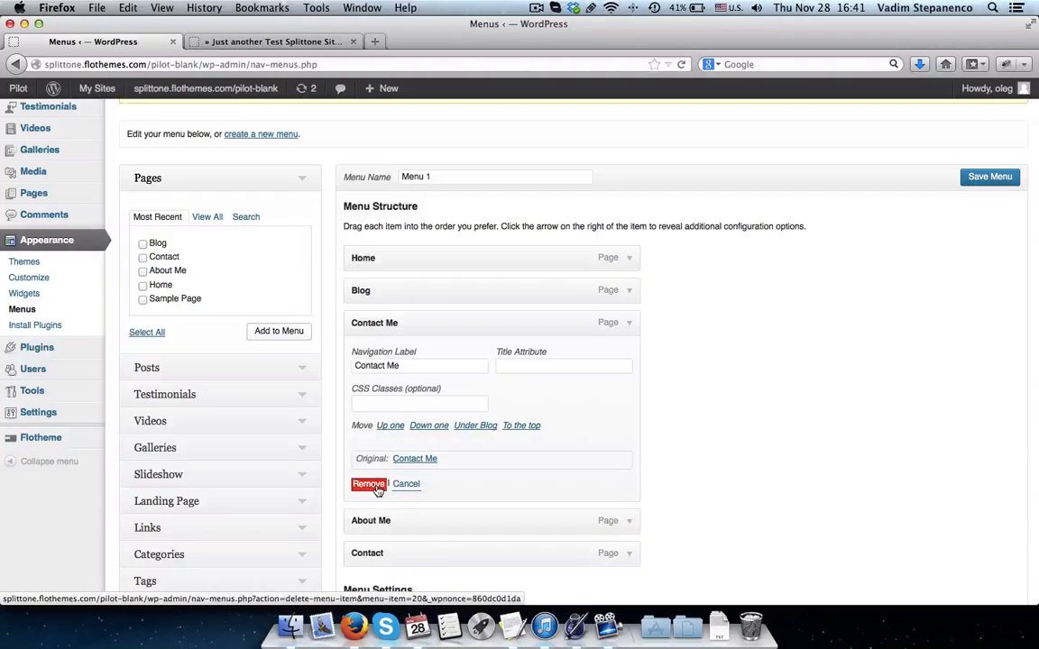
pyautogui.click(368, 484)
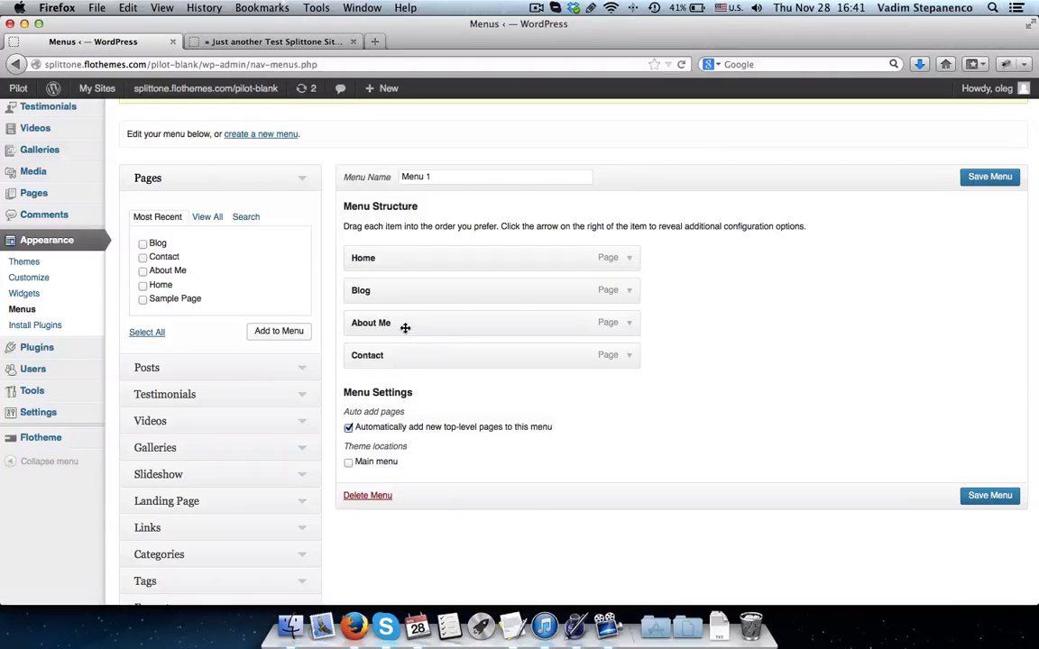
pyautogui.moveTo(400, 467)
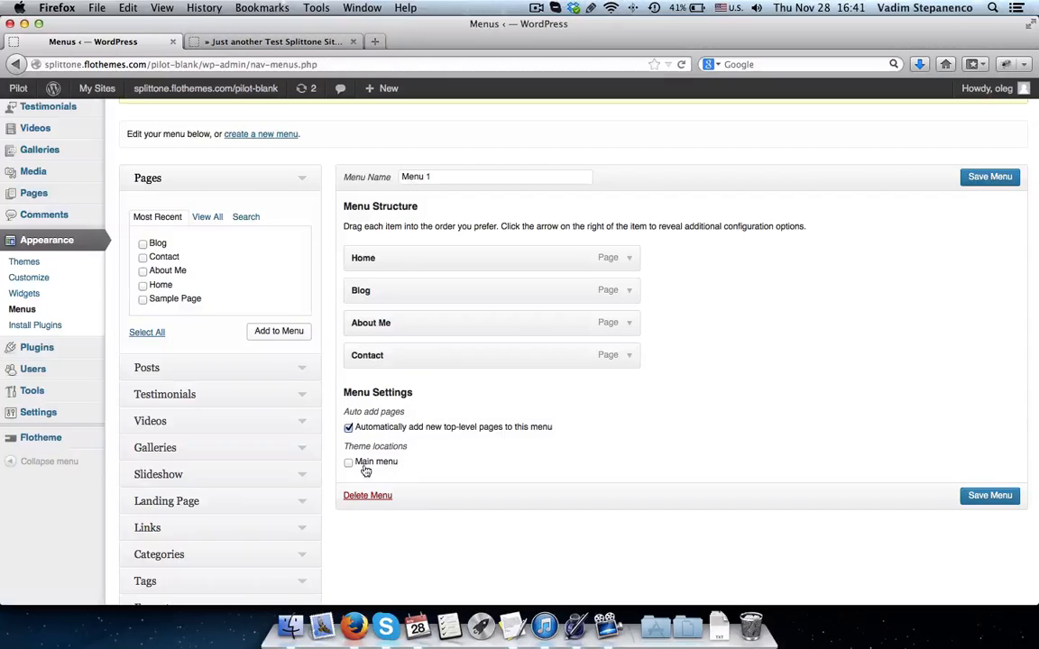
# Assign Menu 1 to Main menu, leave auto-add pages off, and save.
pyautogui.click(349, 462)
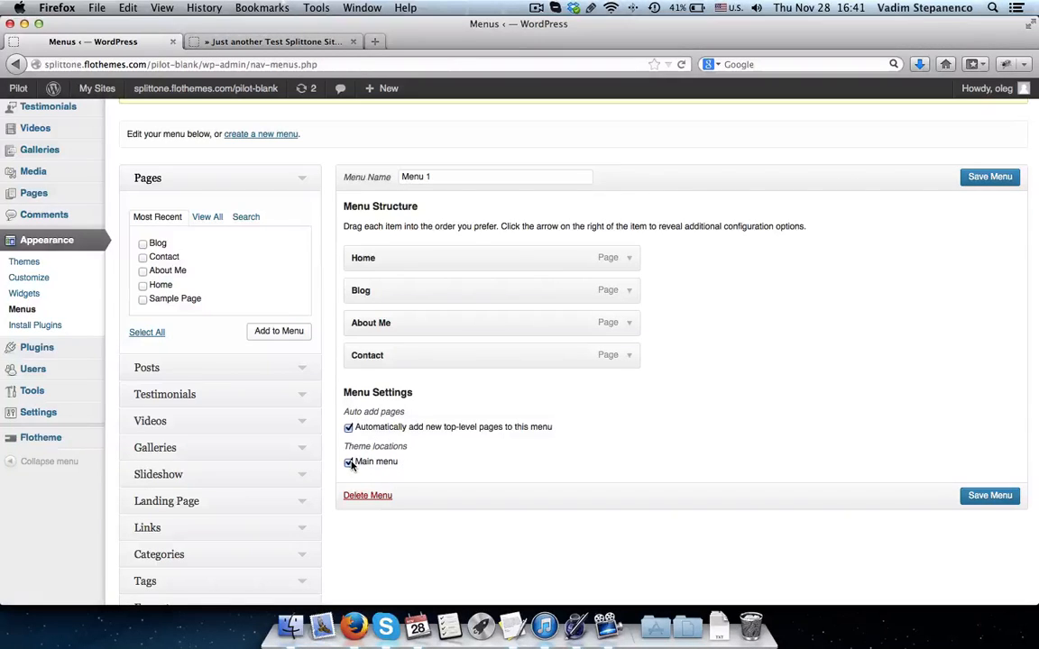
pyautogui.click(349, 426)
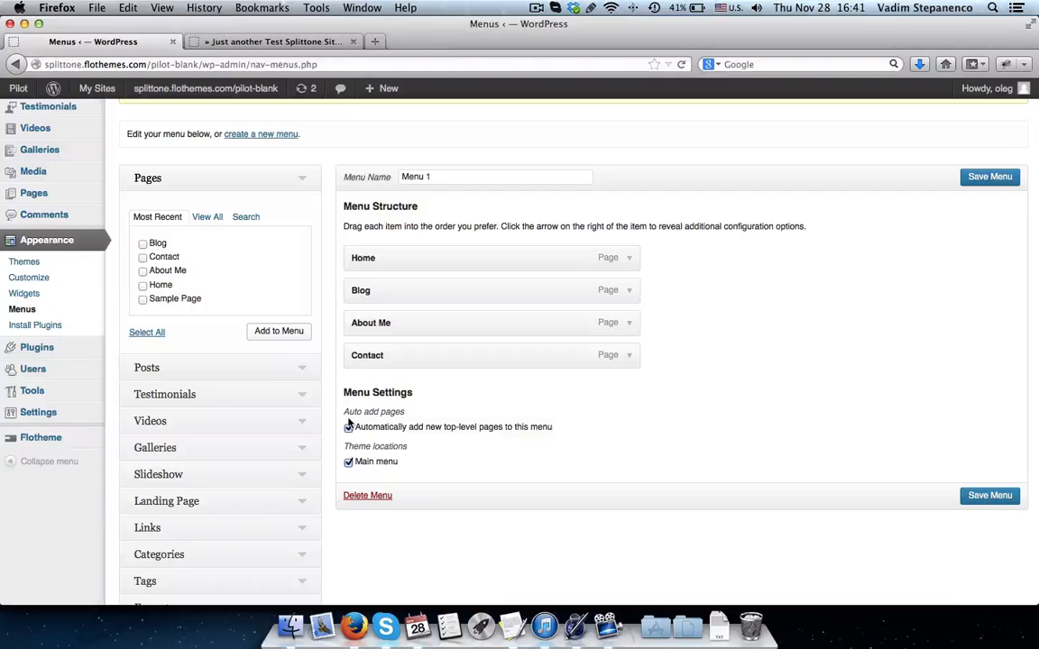
pyautogui.click(348, 426)
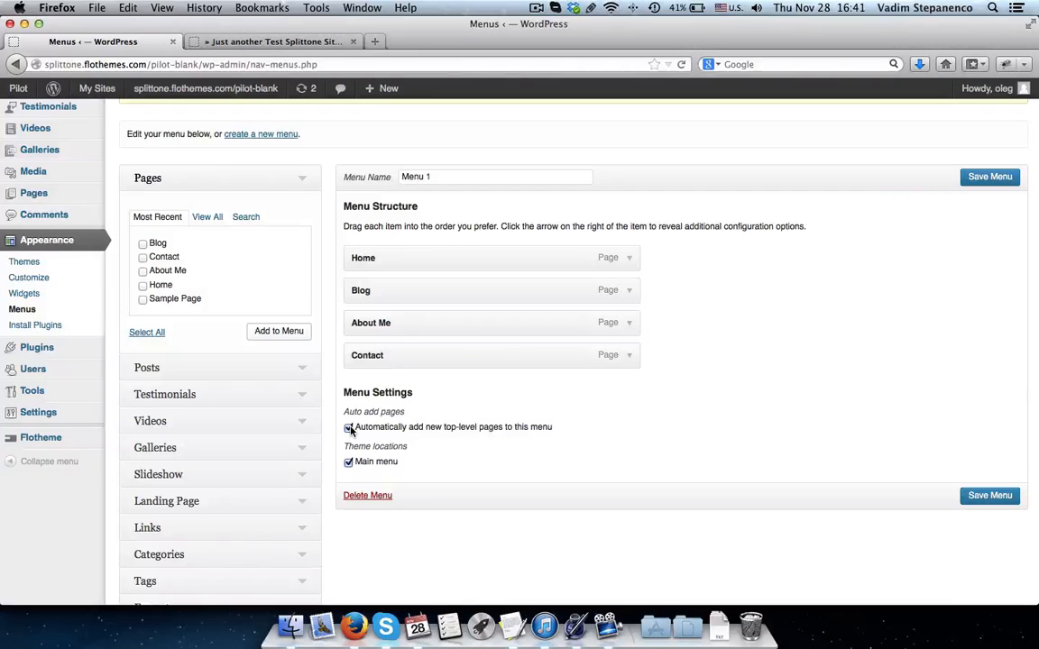
pyautogui.click(348, 426)
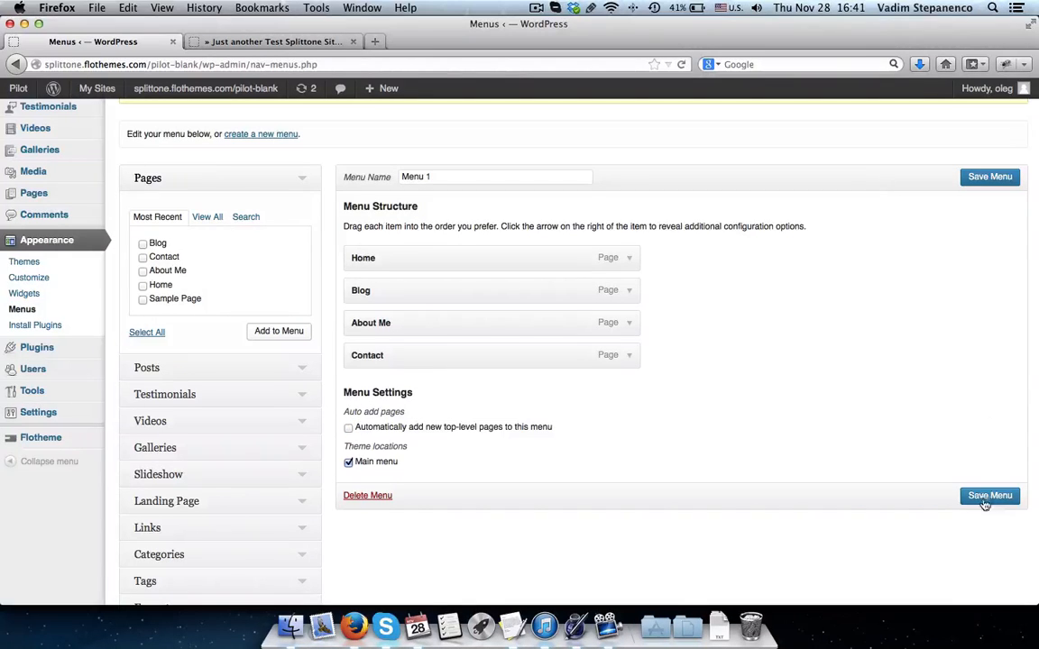
pyautogui.click(989, 495)
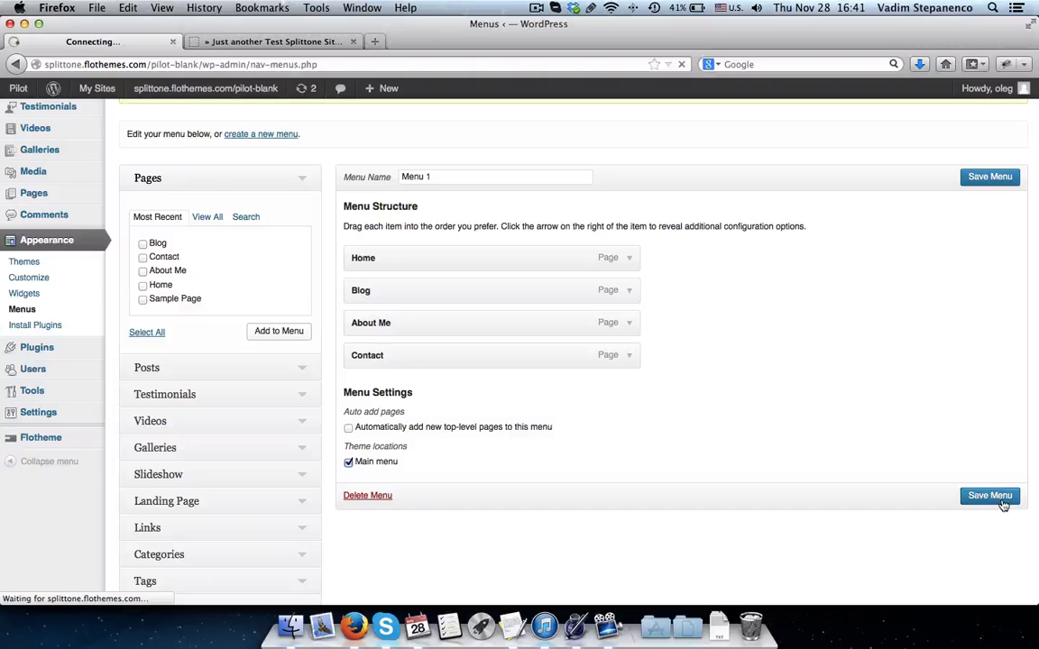
pyautogui.click(989, 495)
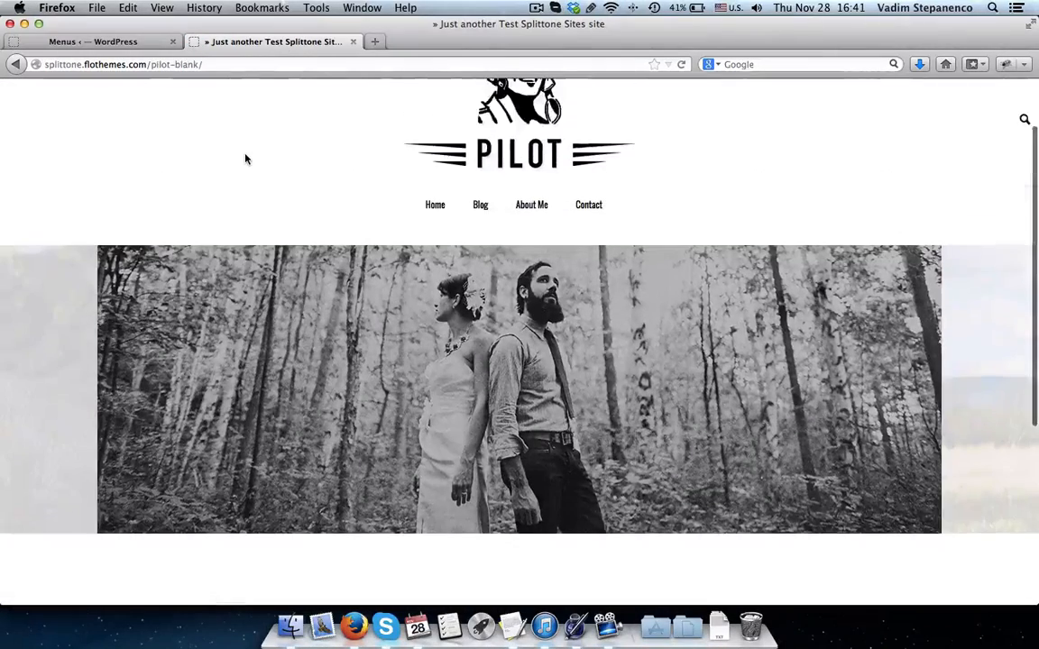
pyautogui.scroll(-3)
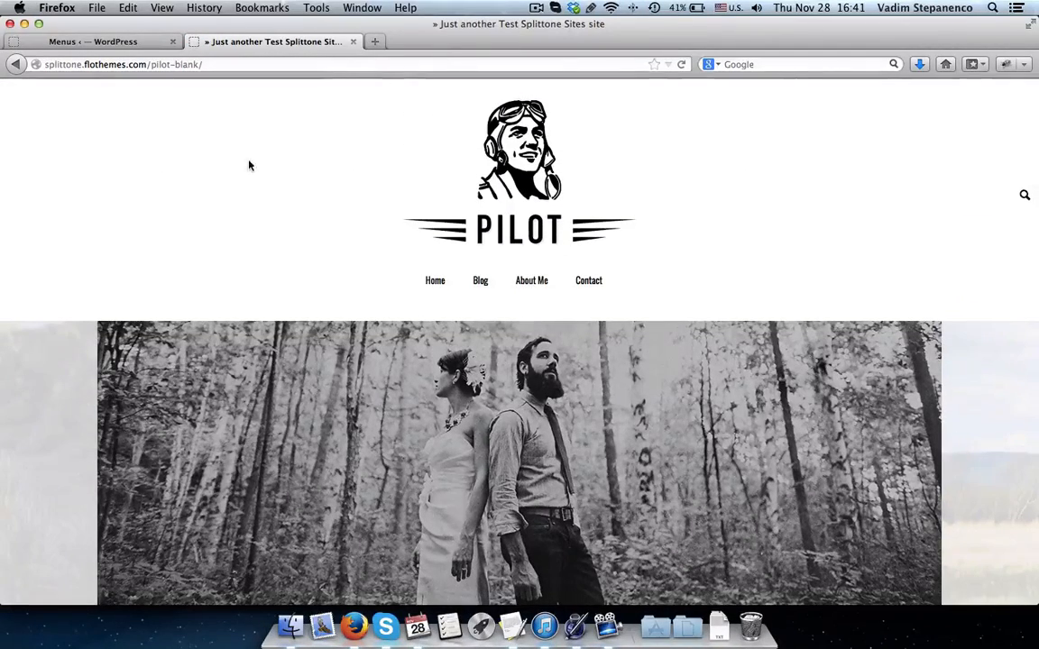
pyautogui.moveTo(480, 280)
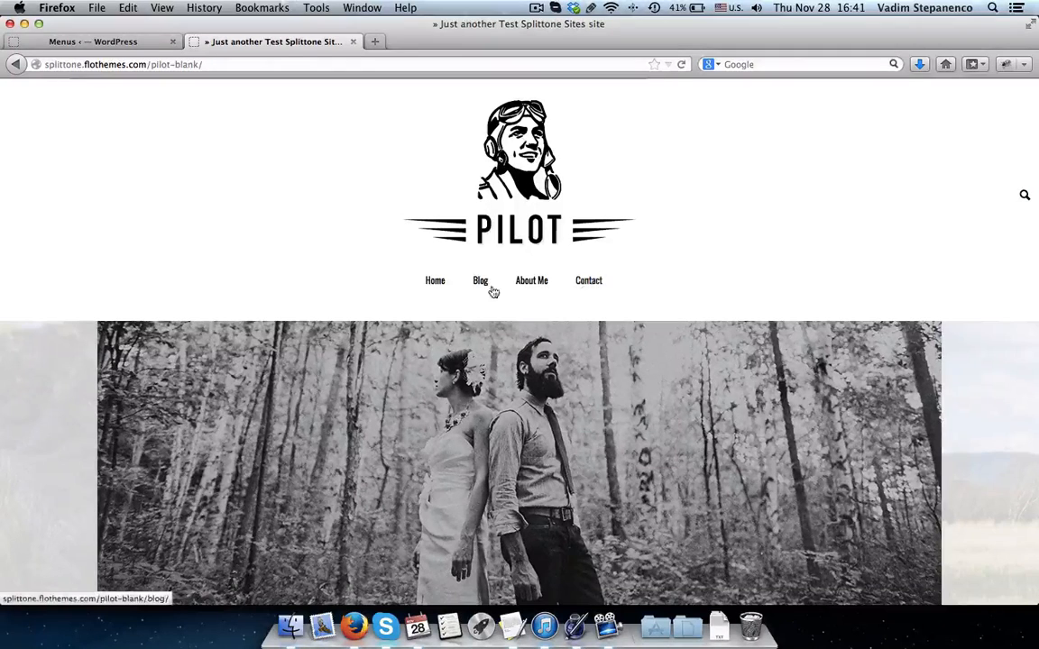
pyautogui.click(531, 281)
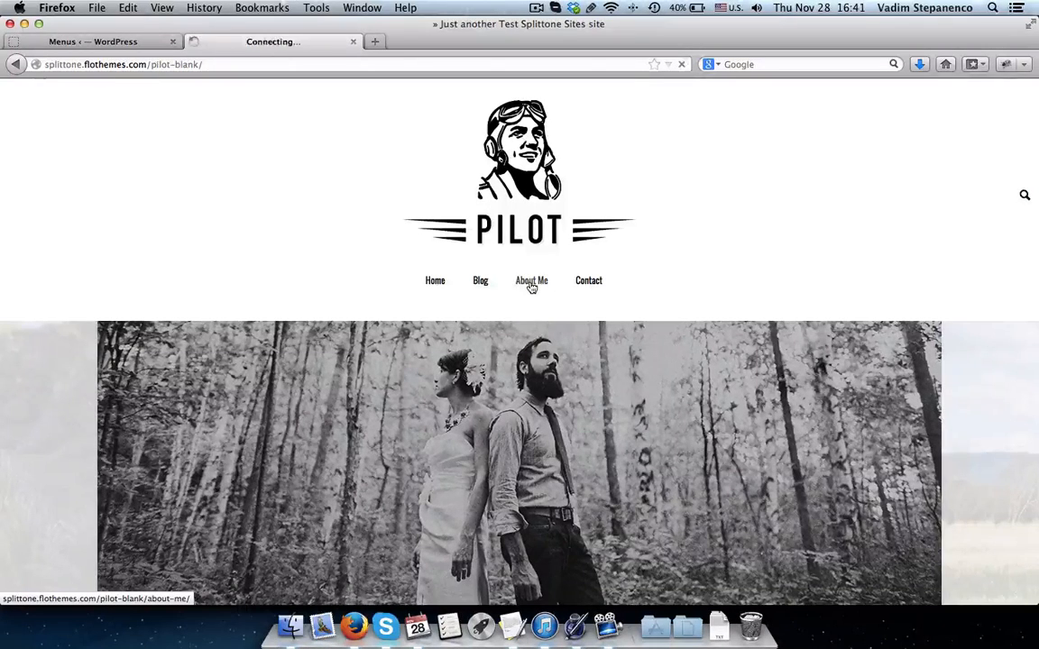
pyautogui.click(532, 280)
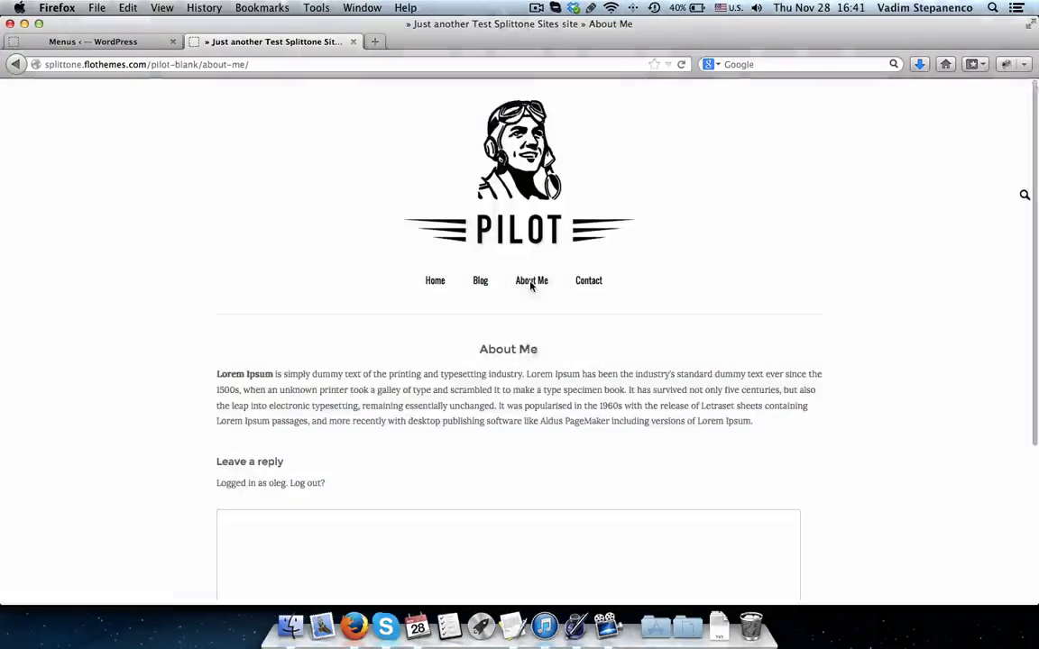
pyautogui.scroll(-3)
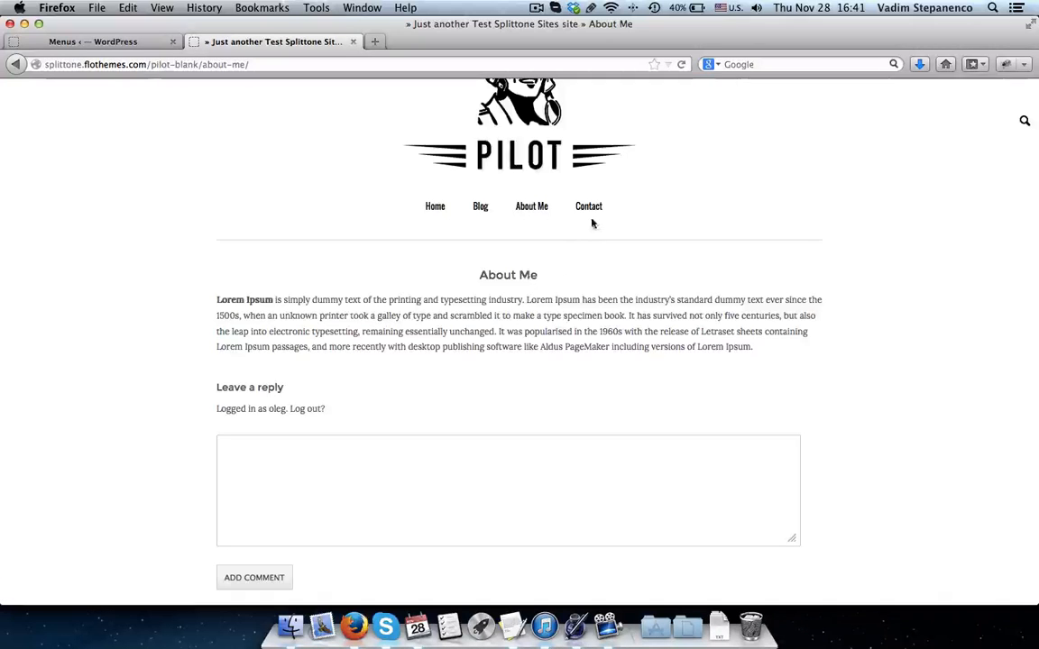
pyautogui.click(588, 206)
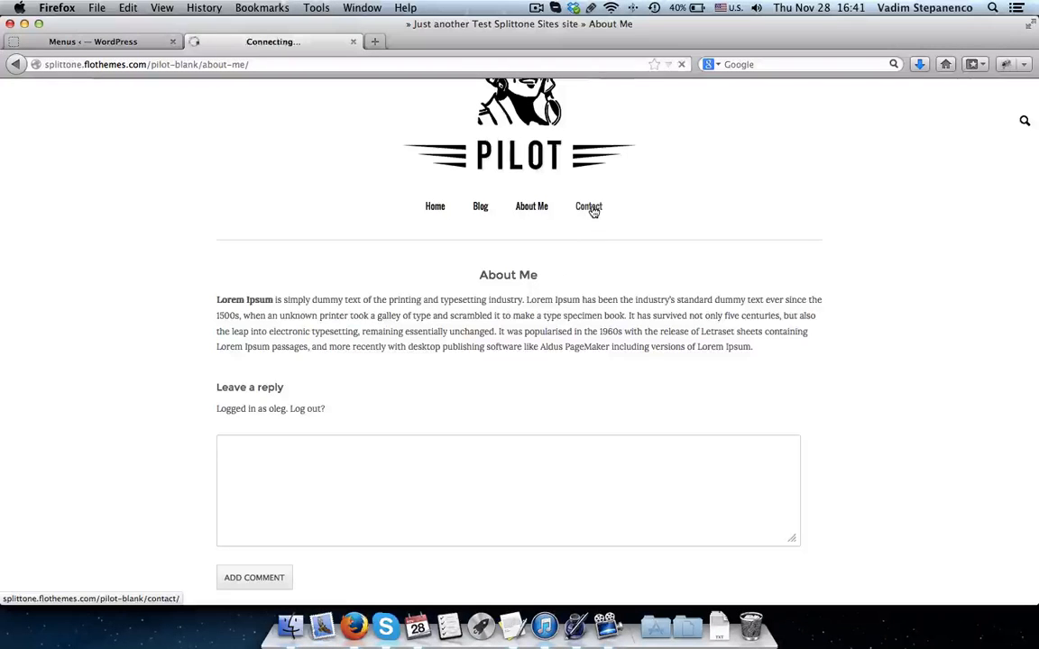
pyautogui.click(588, 206)
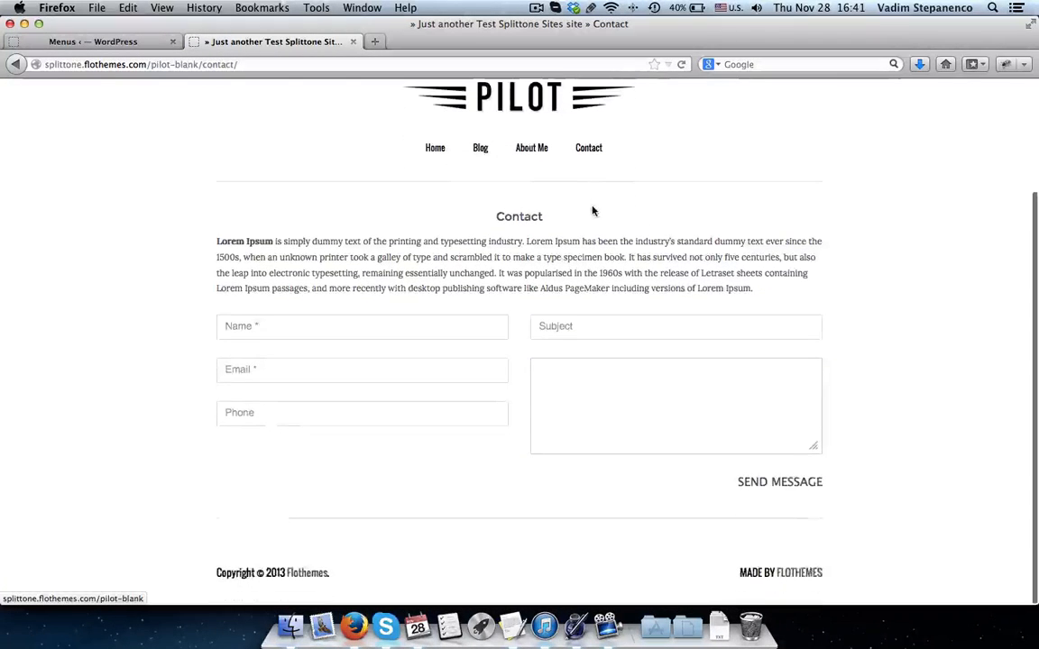
pyautogui.moveTo(550, 227)
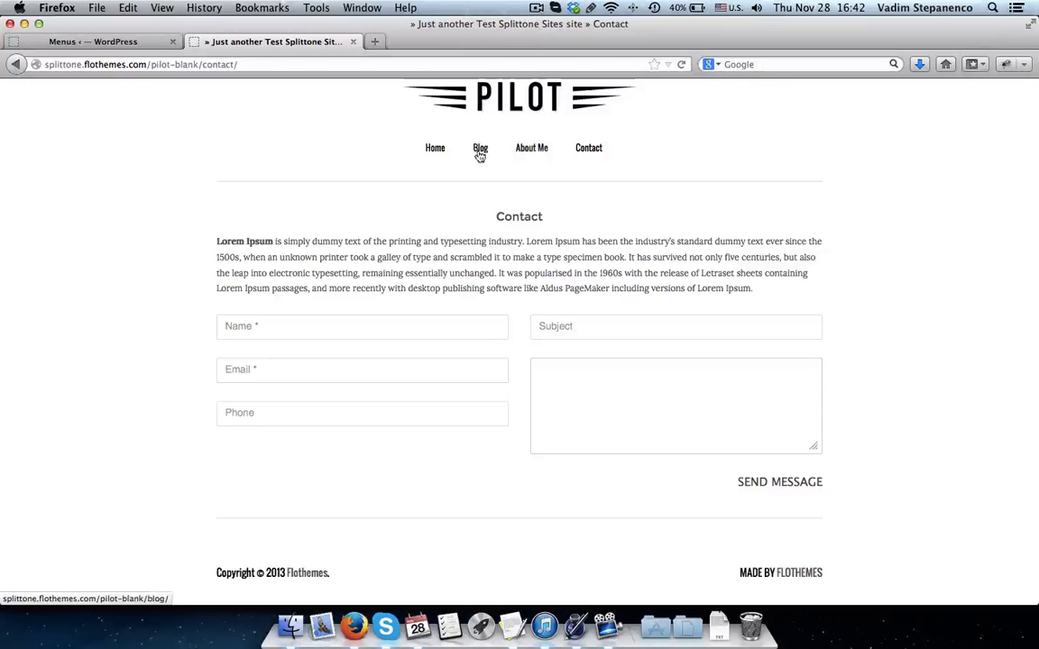
pyautogui.click(479, 147)
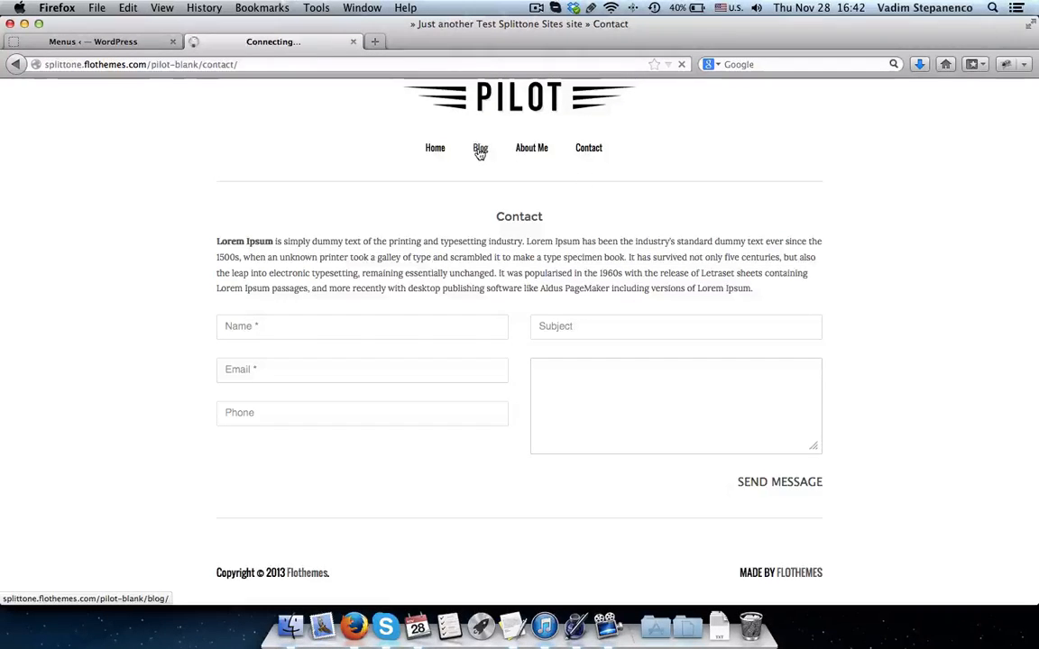
pyautogui.click(479, 147)
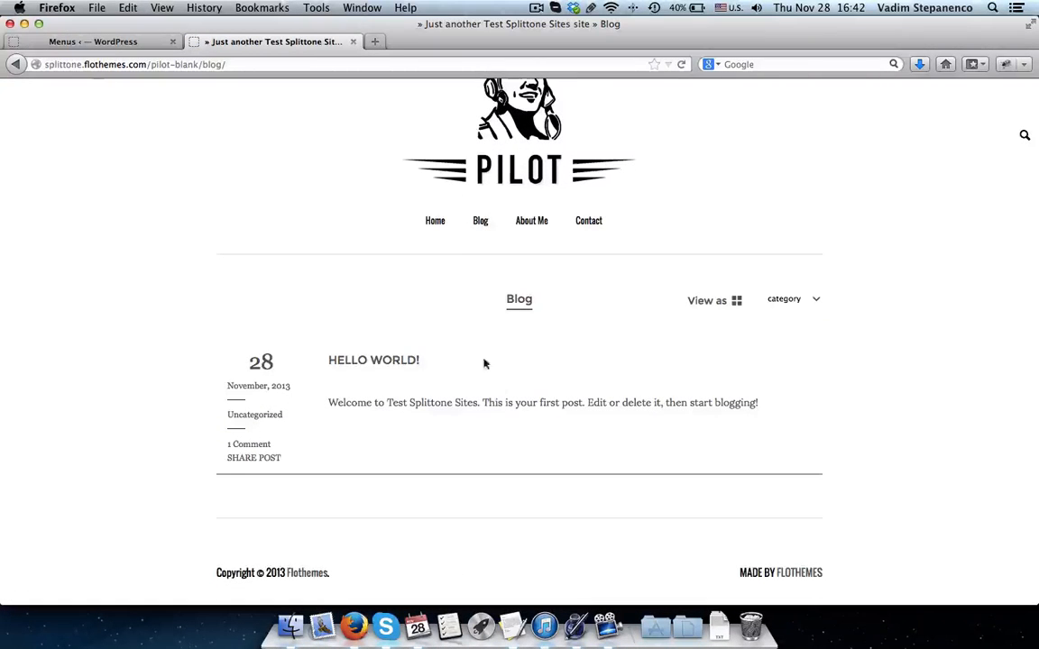
pyautogui.moveTo(434, 220)
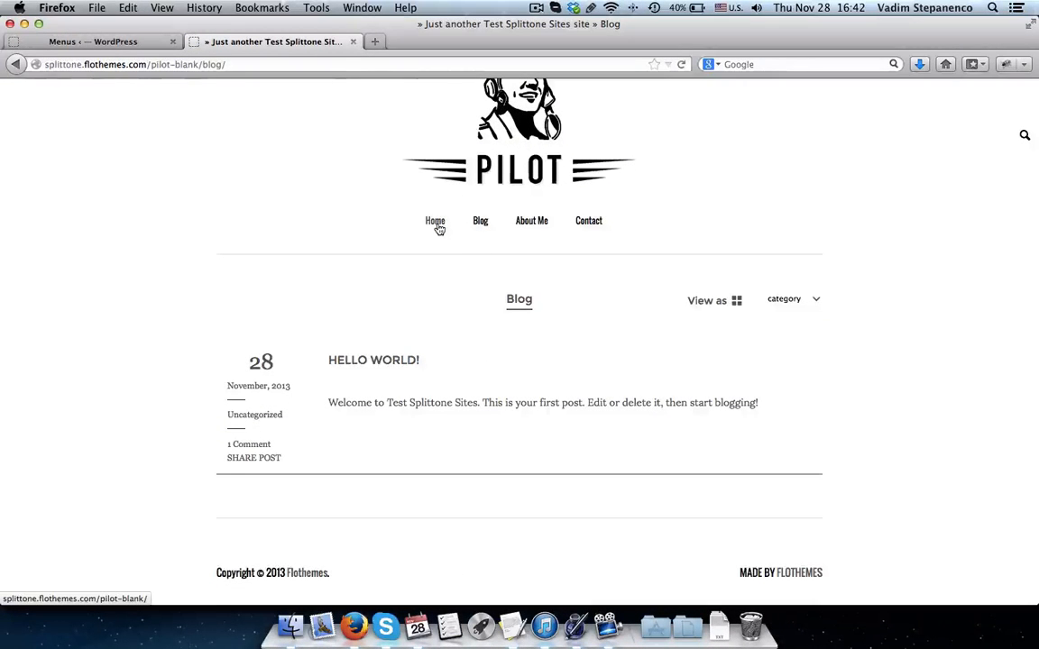
pyautogui.click(434, 220)
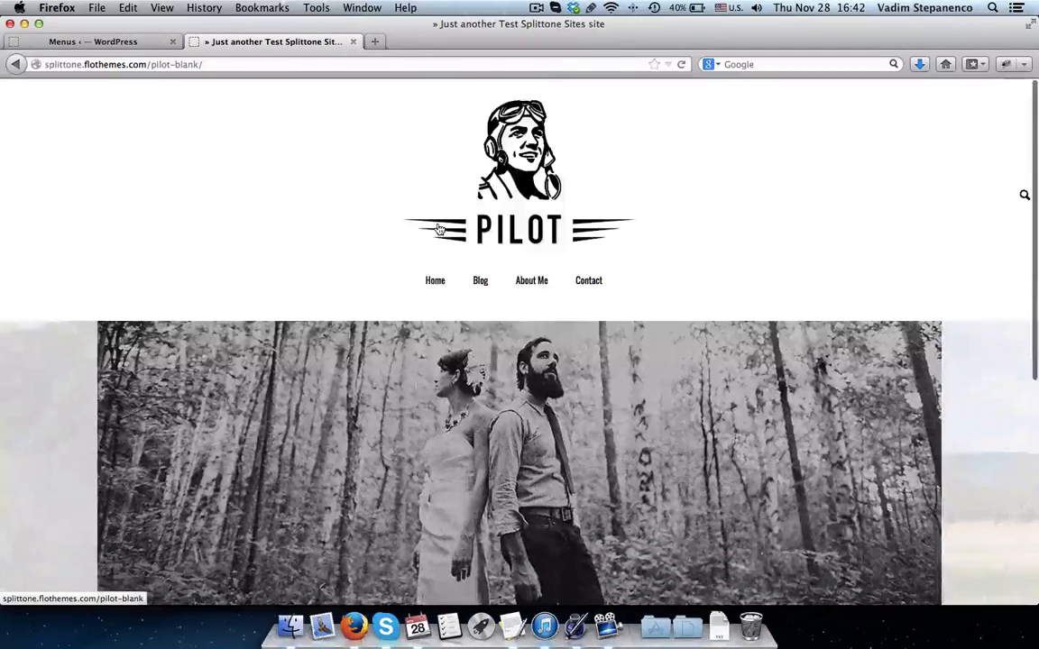
pyautogui.click(90, 41)
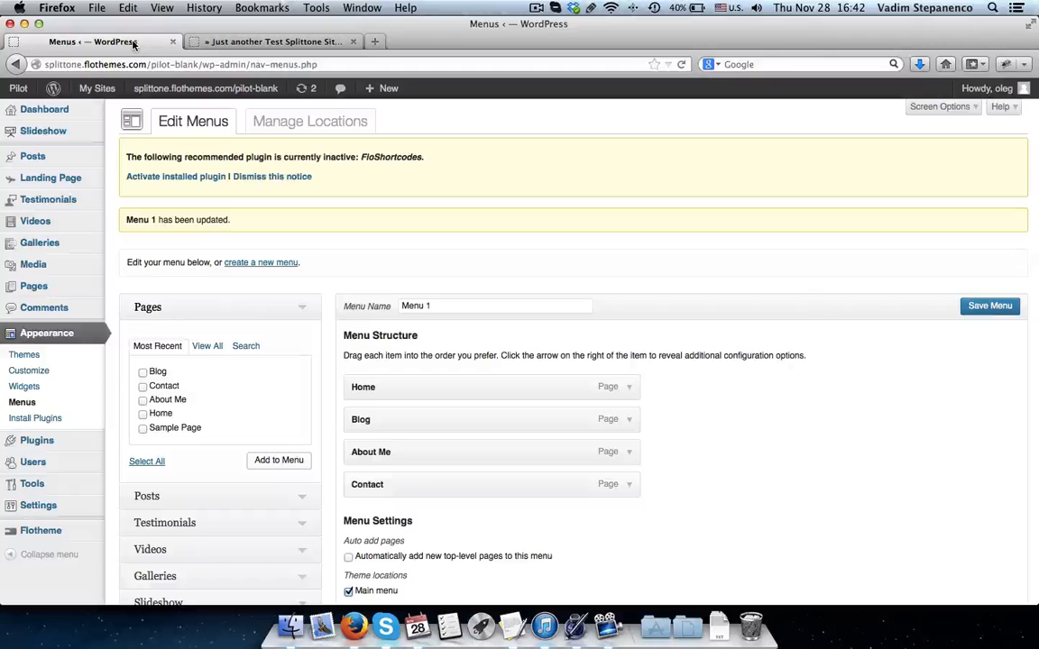
pyautogui.scroll(-3)
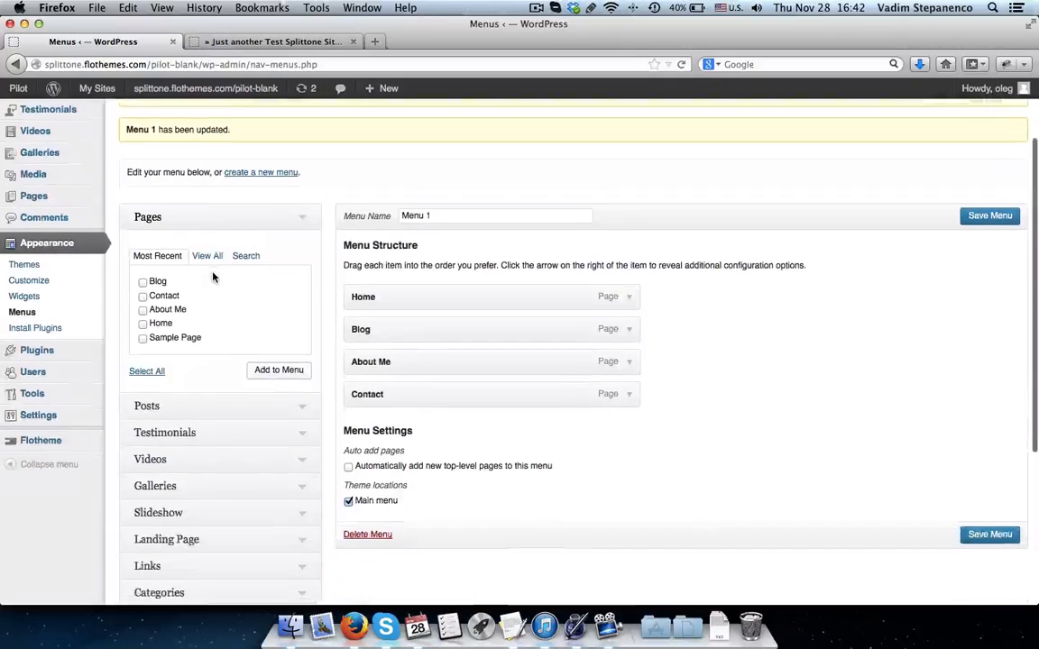
pyautogui.scroll(-3)
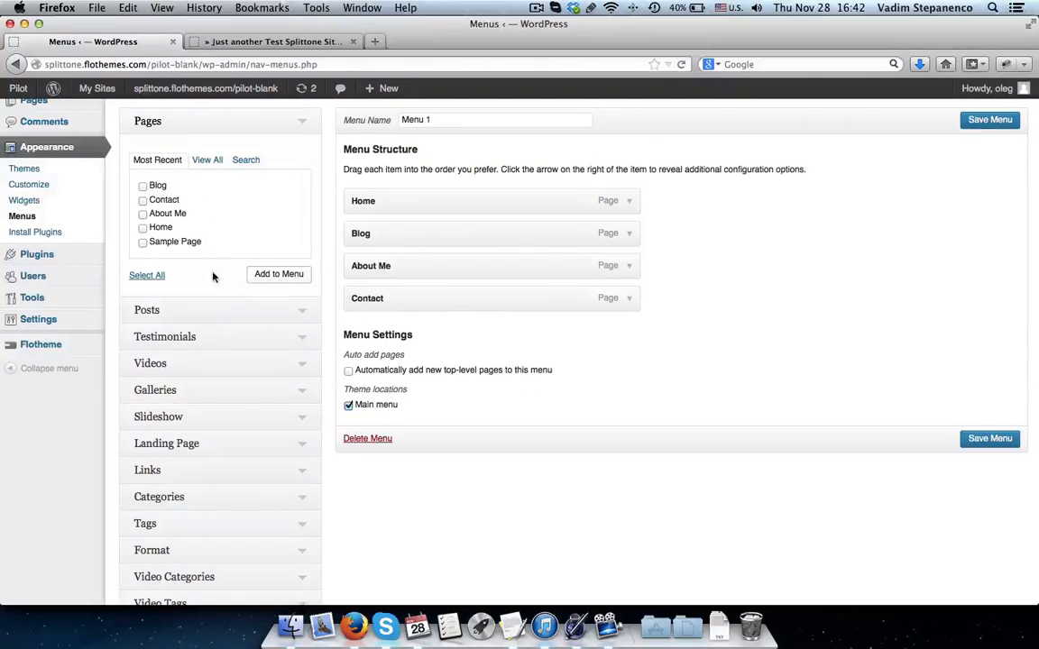
pyautogui.scroll(-3)
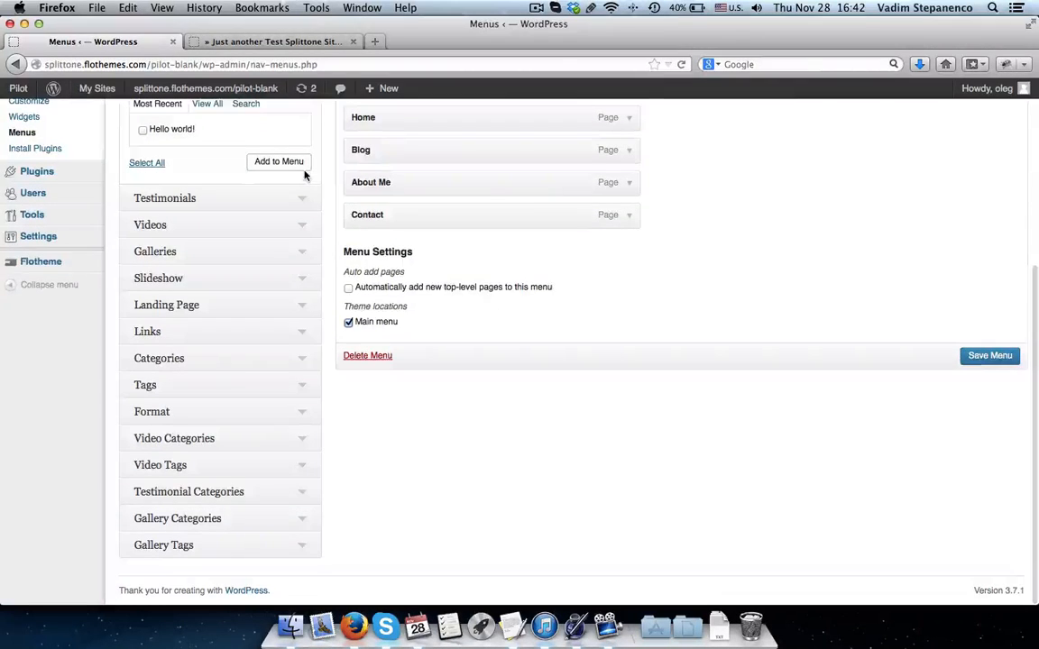
pyautogui.scroll(3)
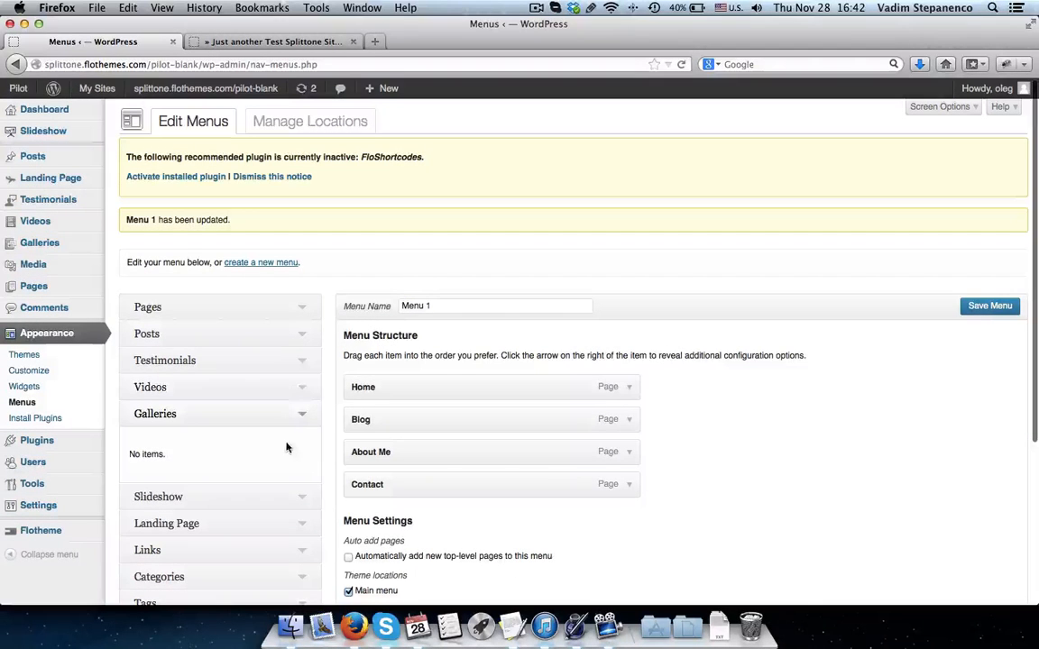
# Add Sample Page nested under About Me, save Menu 1, and check the live dropdown.
pyautogui.click(304, 307)
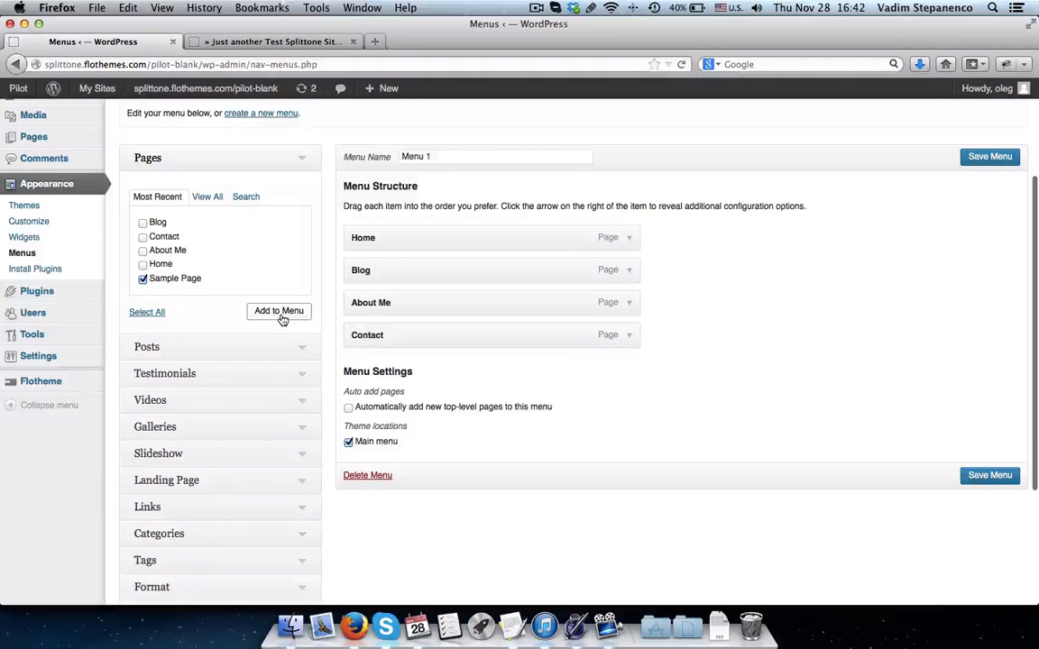
pyautogui.click(279, 311)
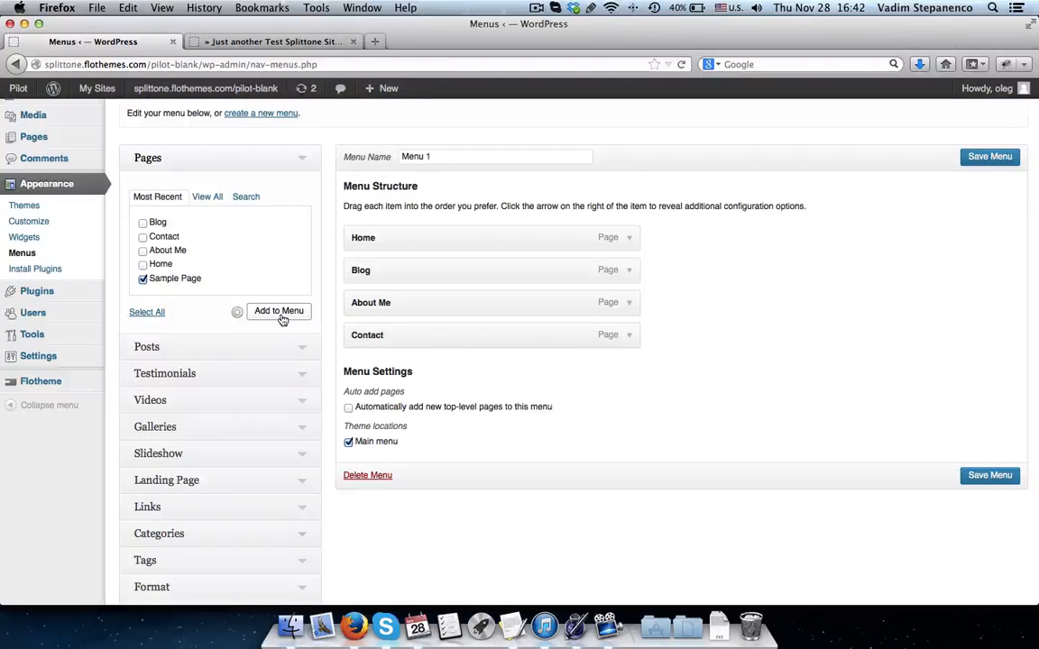
pyautogui.click(279, 310)
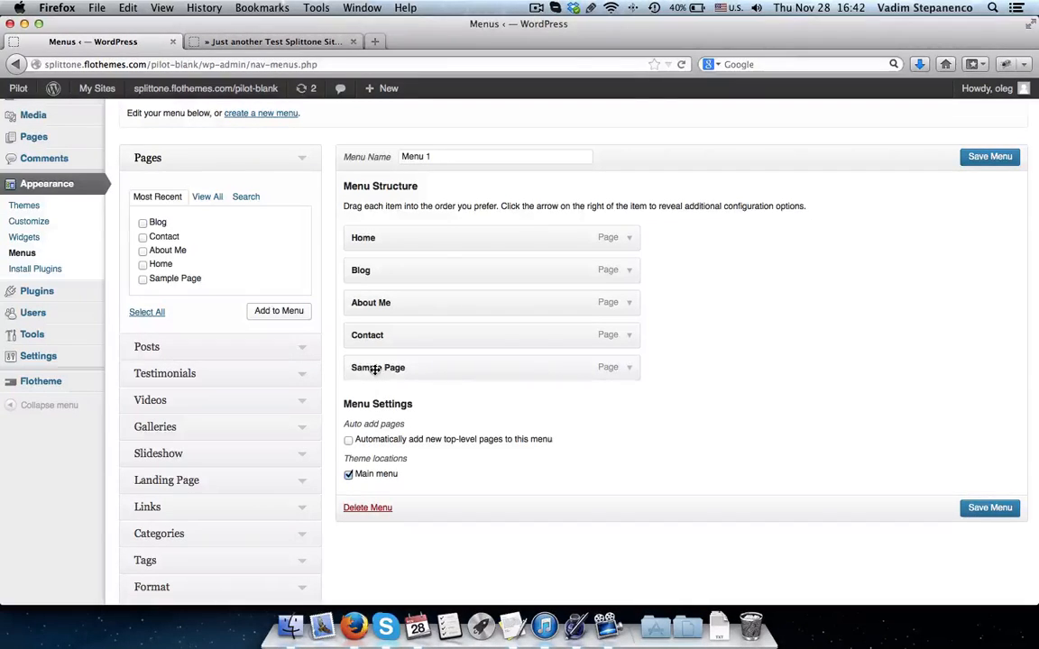
pyautogui.moveTo(378, 367); pyautogui.dragTo(394, 328)
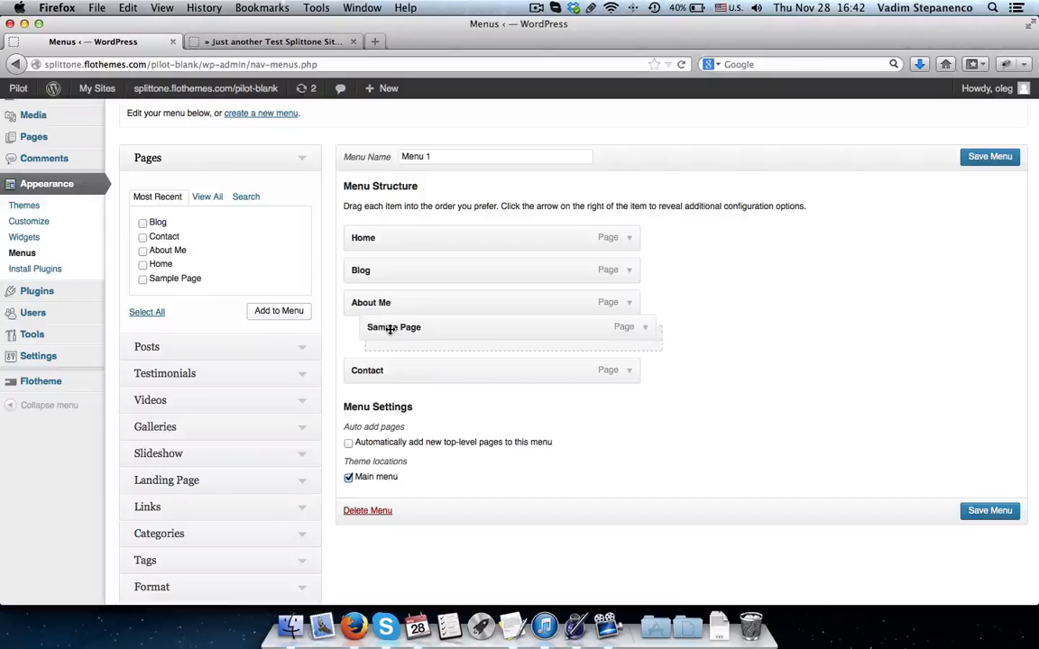
pyautogui.moveTo(395, 326); pyautogui.dragTo(424, 335)
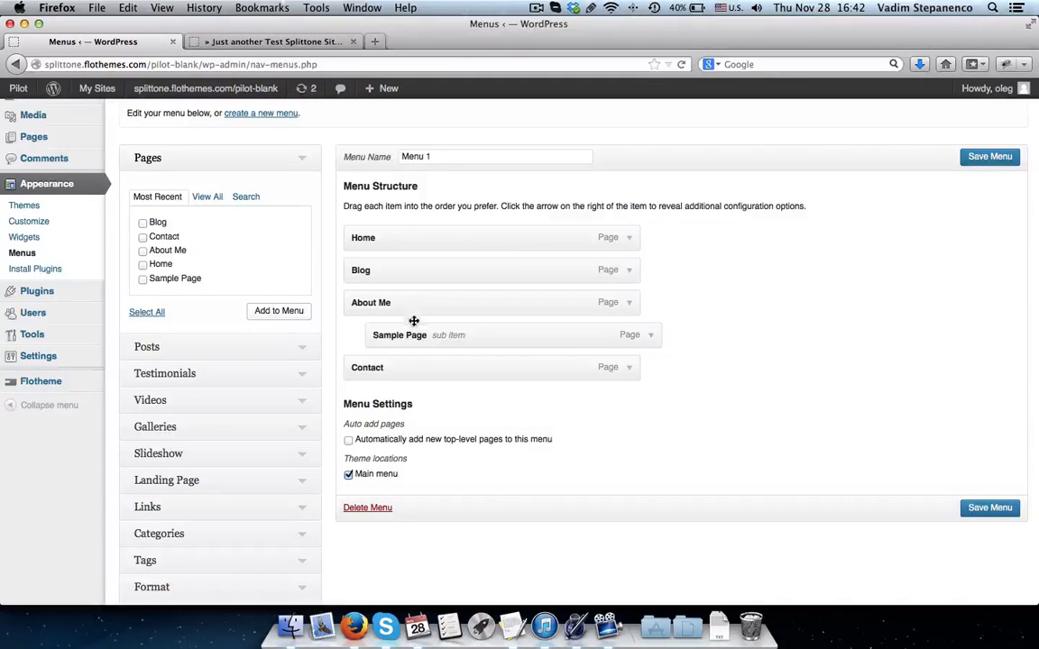
pyautogui.moveTo(806, 200)
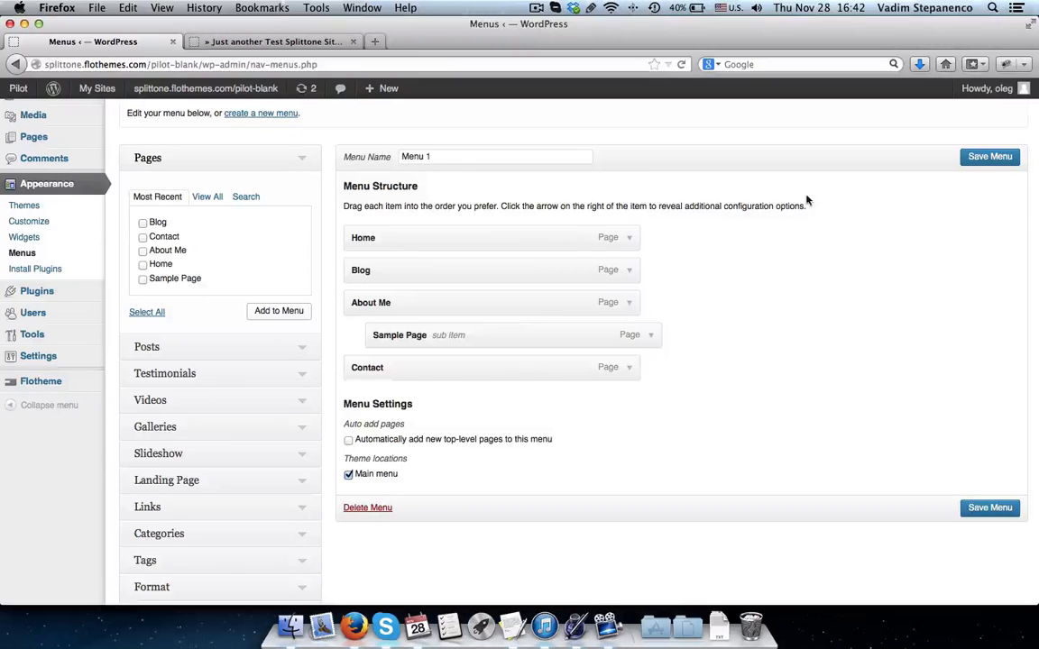
pyautogui.click(989, 156)
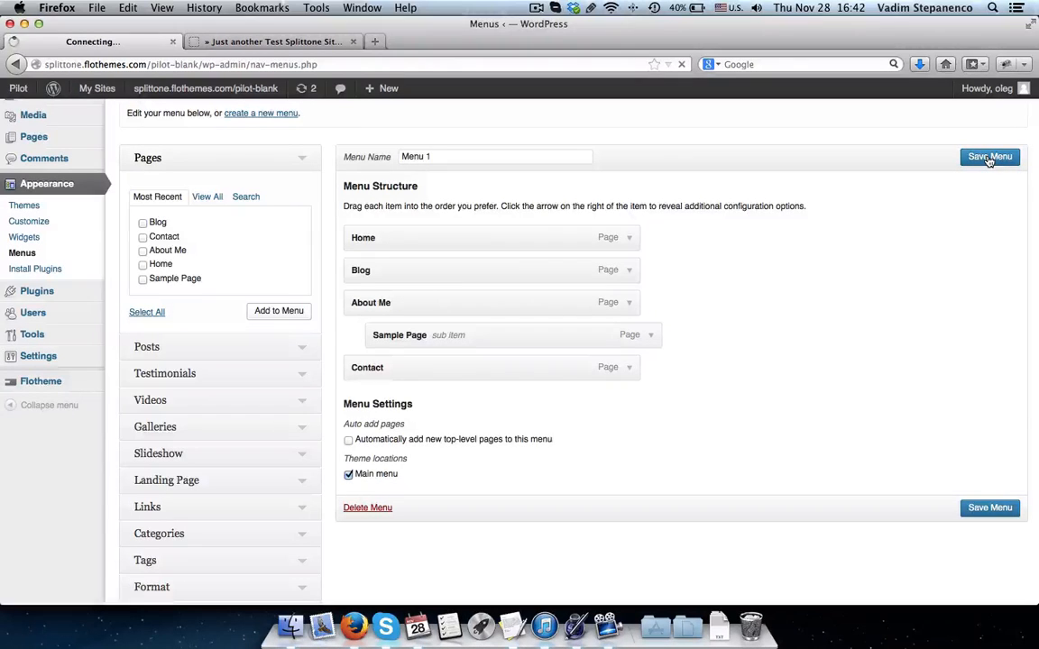
pyautogui.click(989, 156)
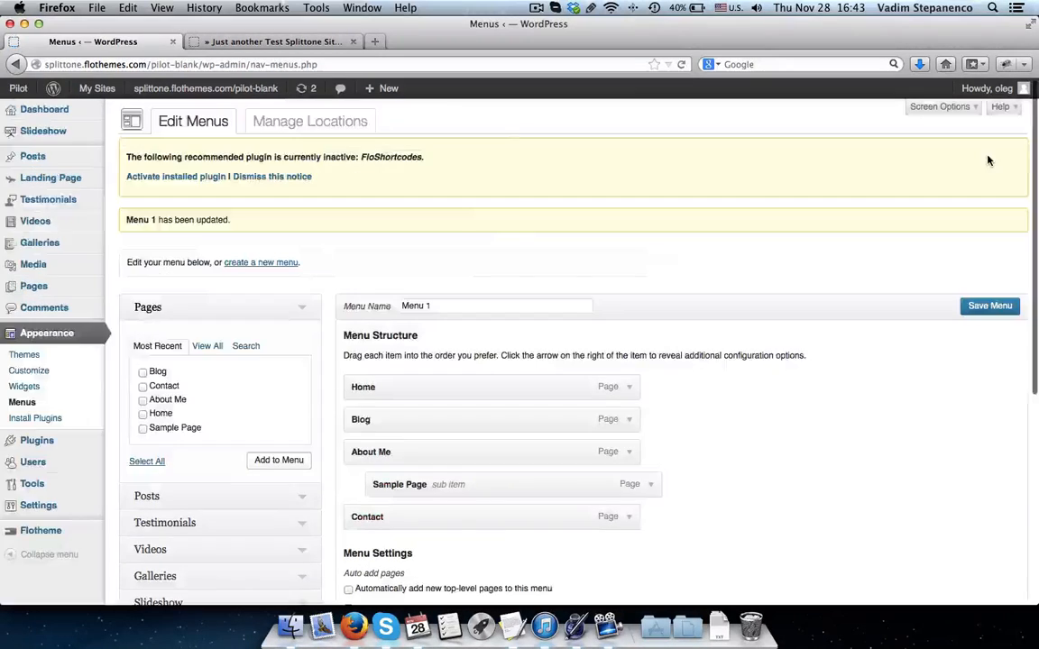
pyautogui.click(275, 41)
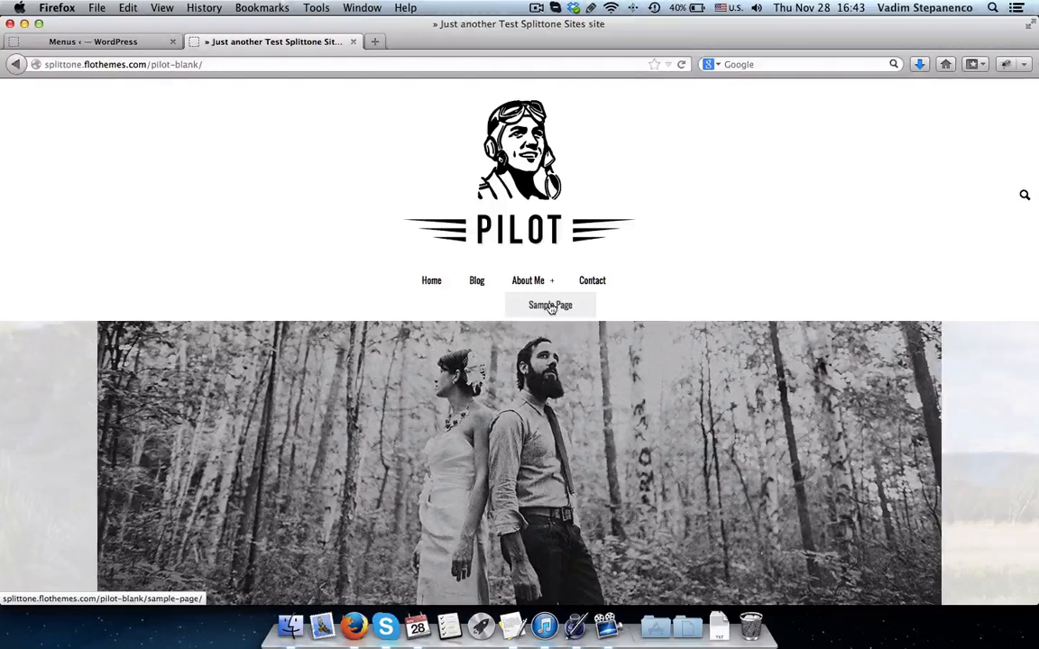
pyautogui.moveTo(726, 274)
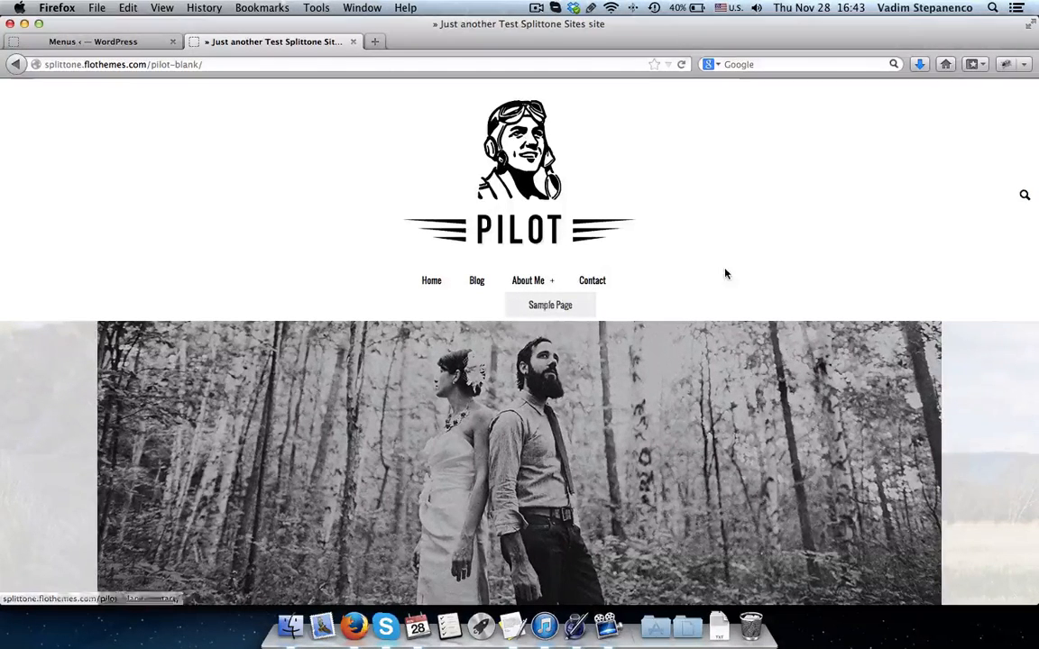